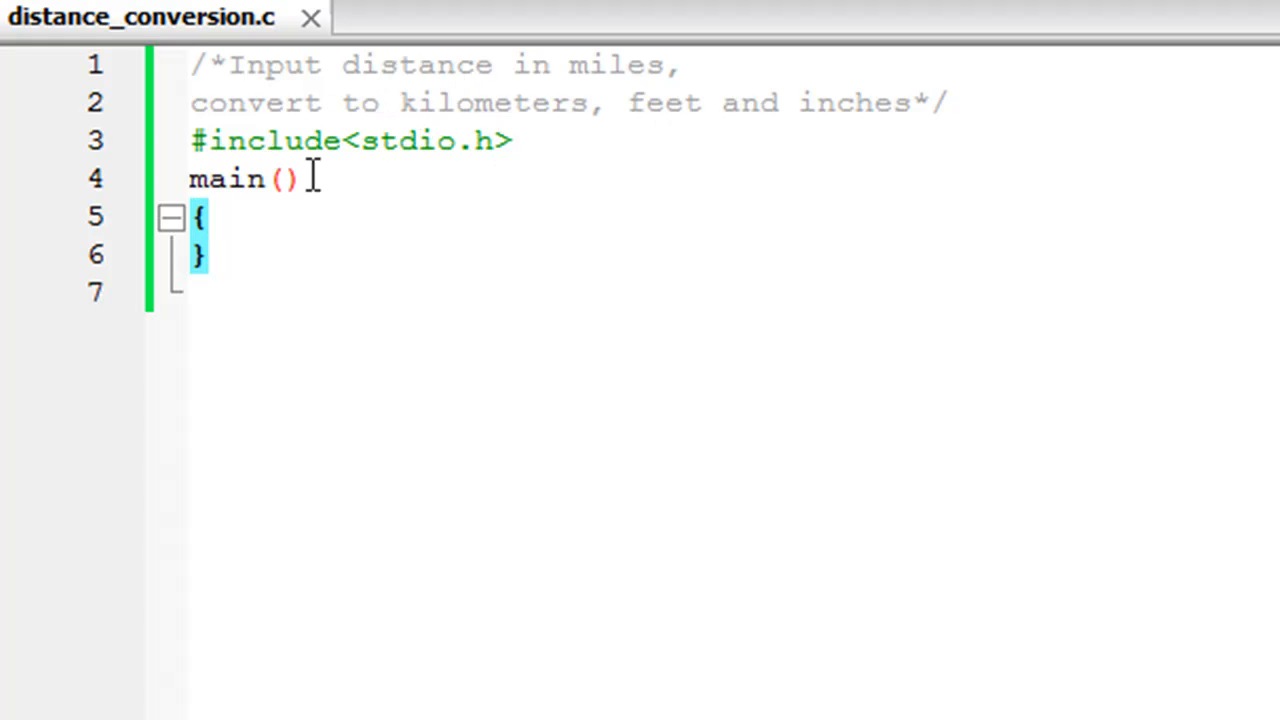
mouse_move(360, 168)
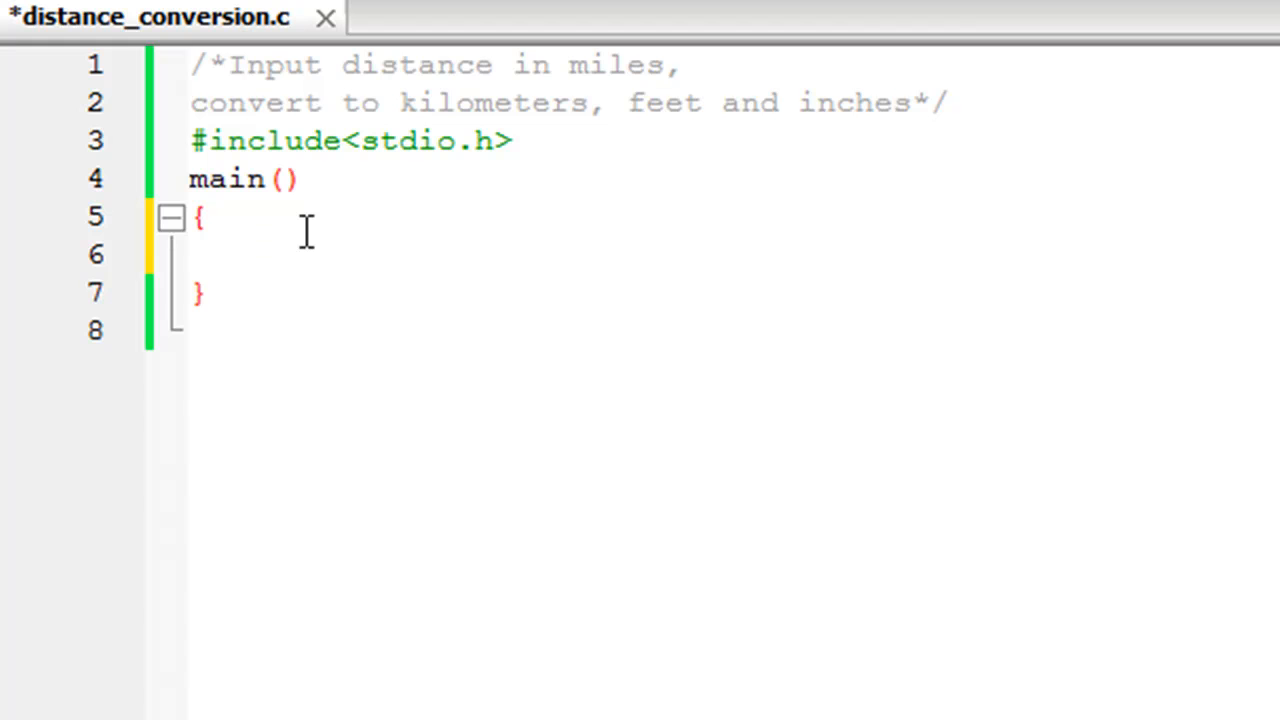
Step: Declare float miles and add printf("Input distance in miles:") inside main
left_click(264, 256)
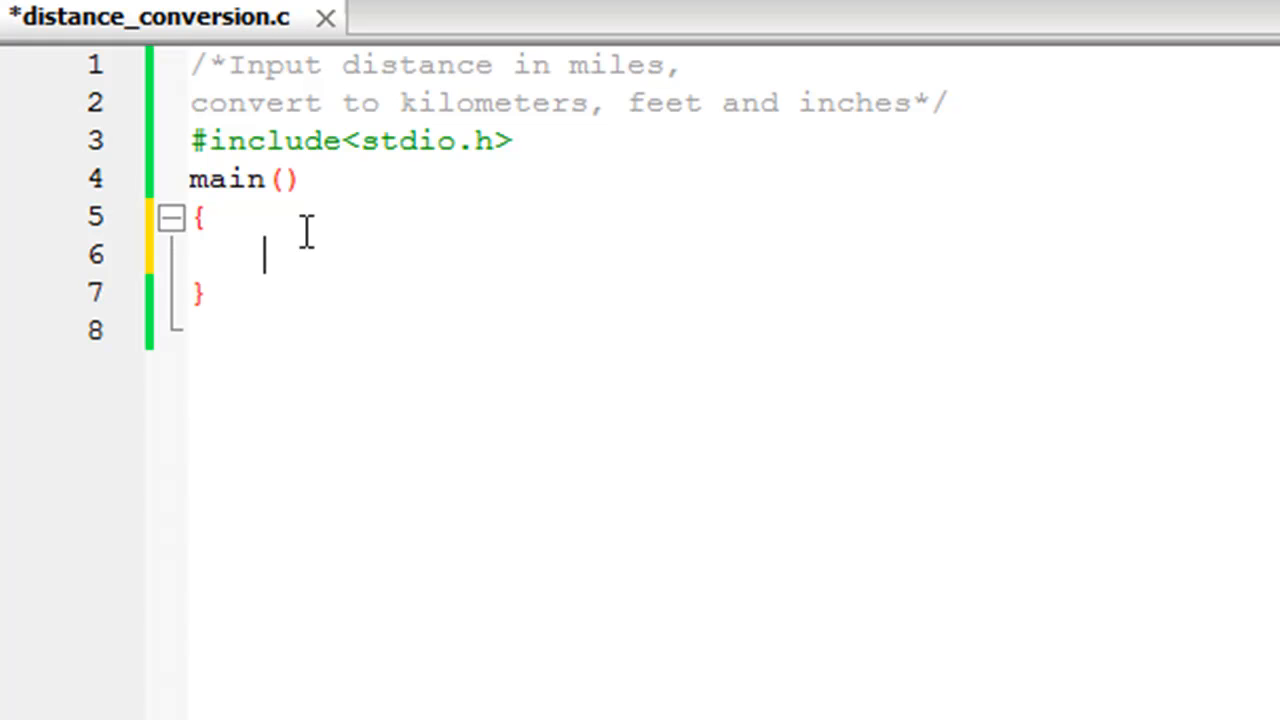
type("float")
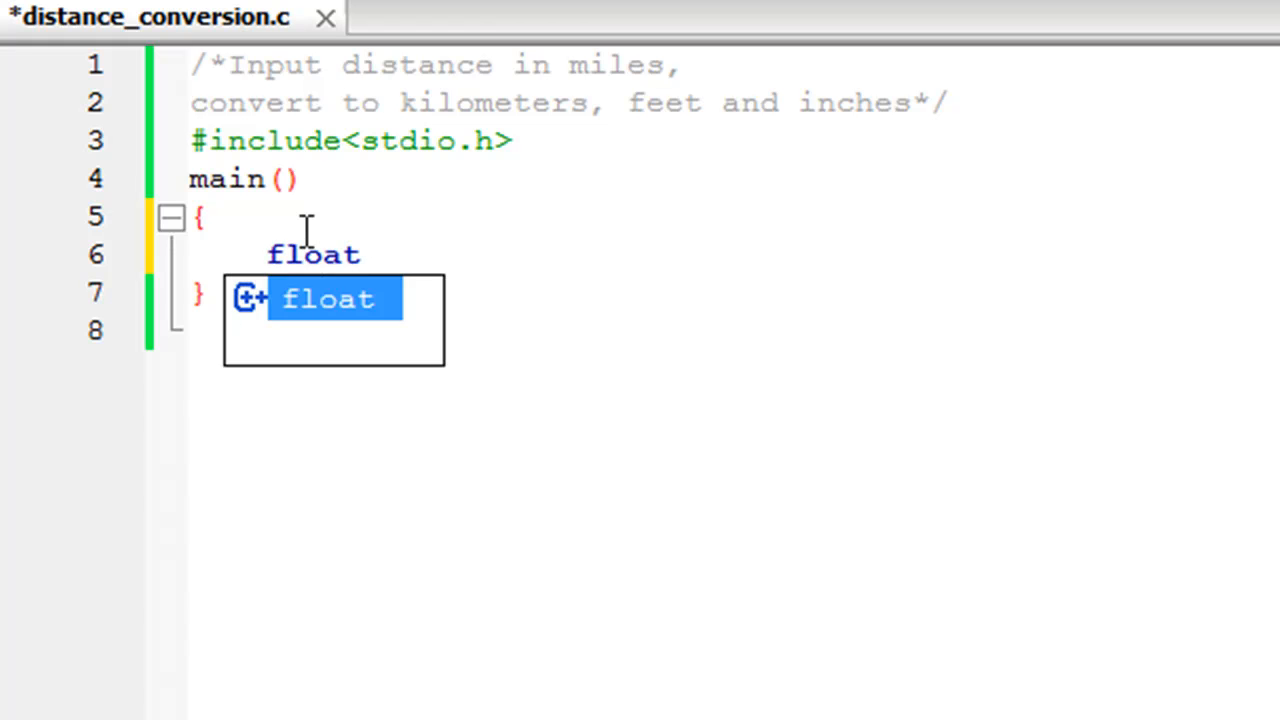
type("mi")
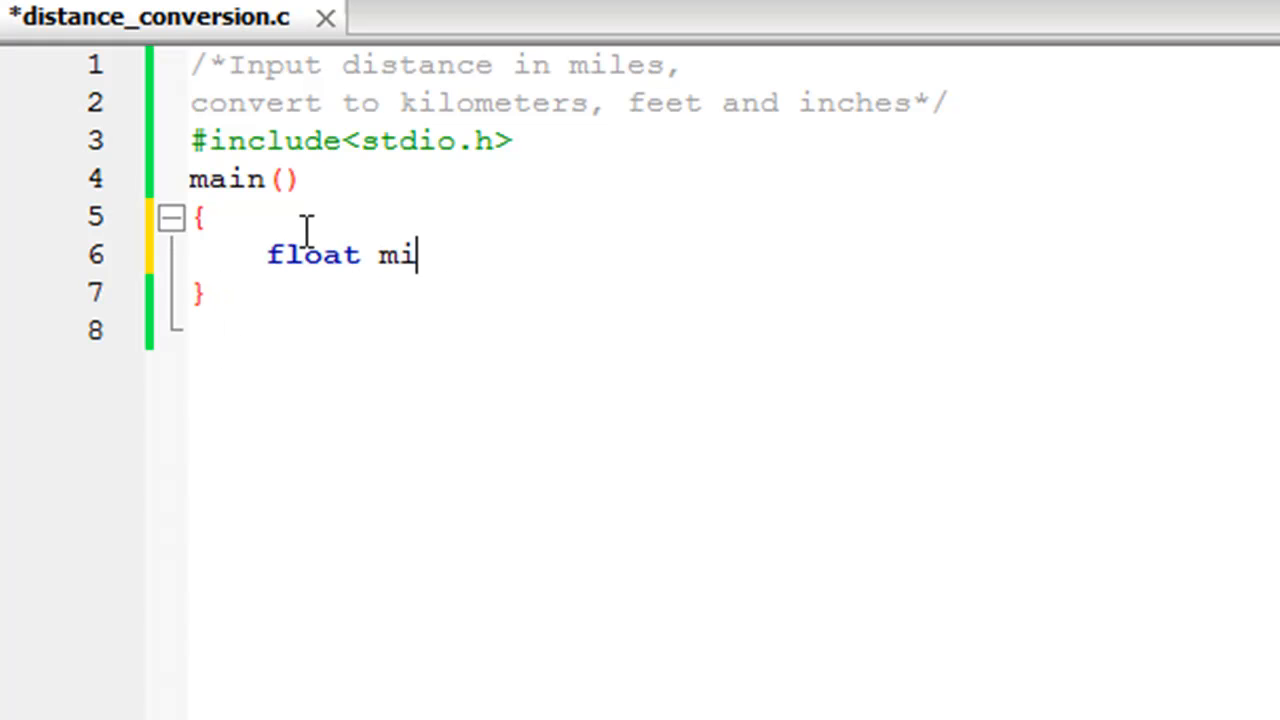
type("les;")
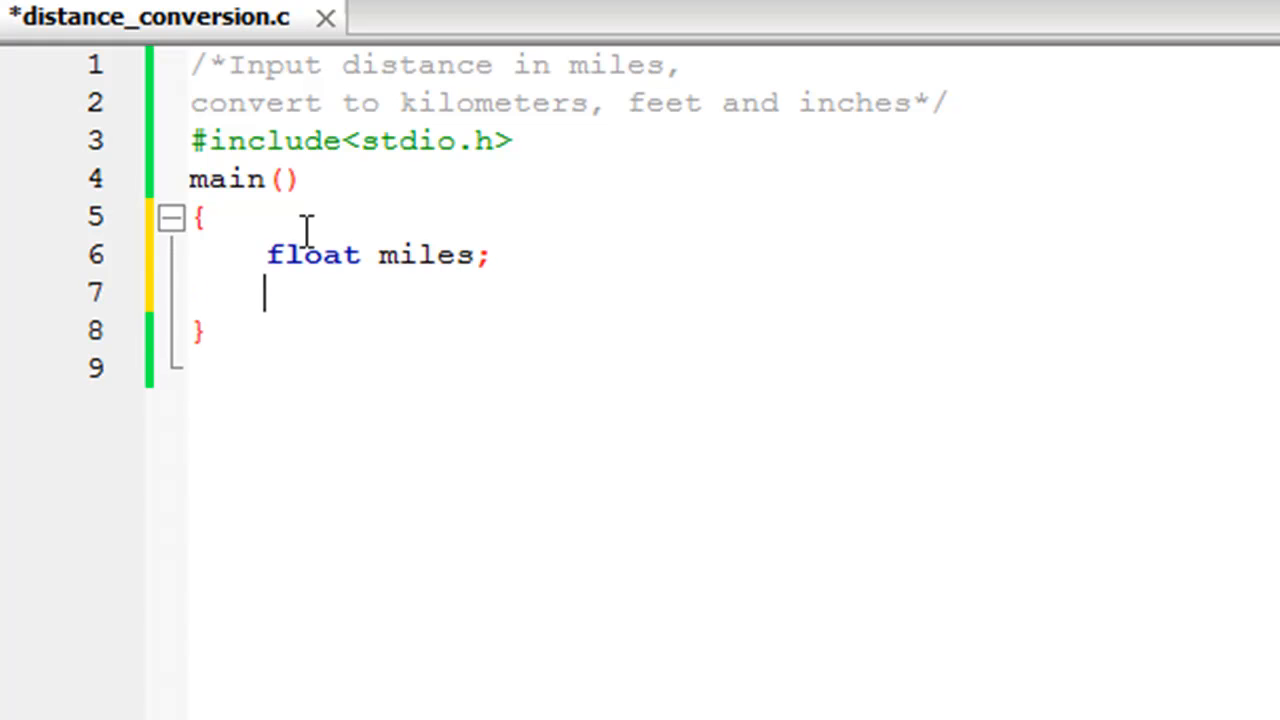
type("printf")
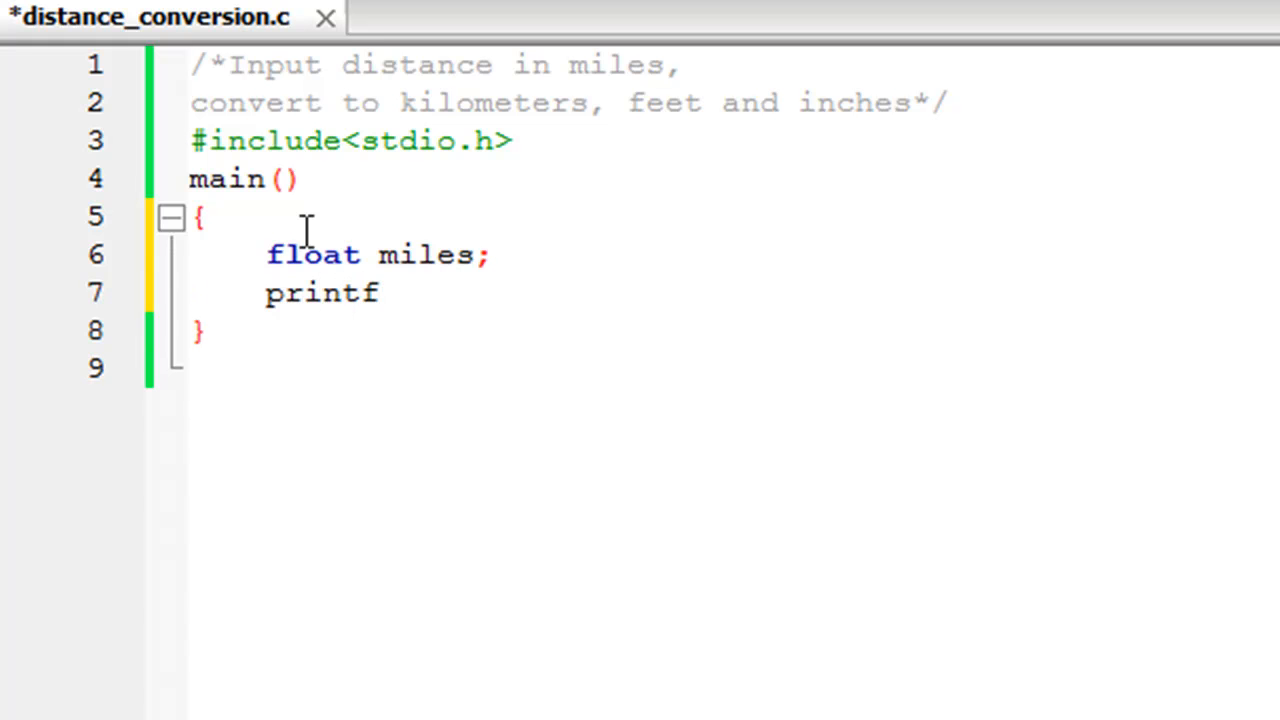
type("(\"\")")
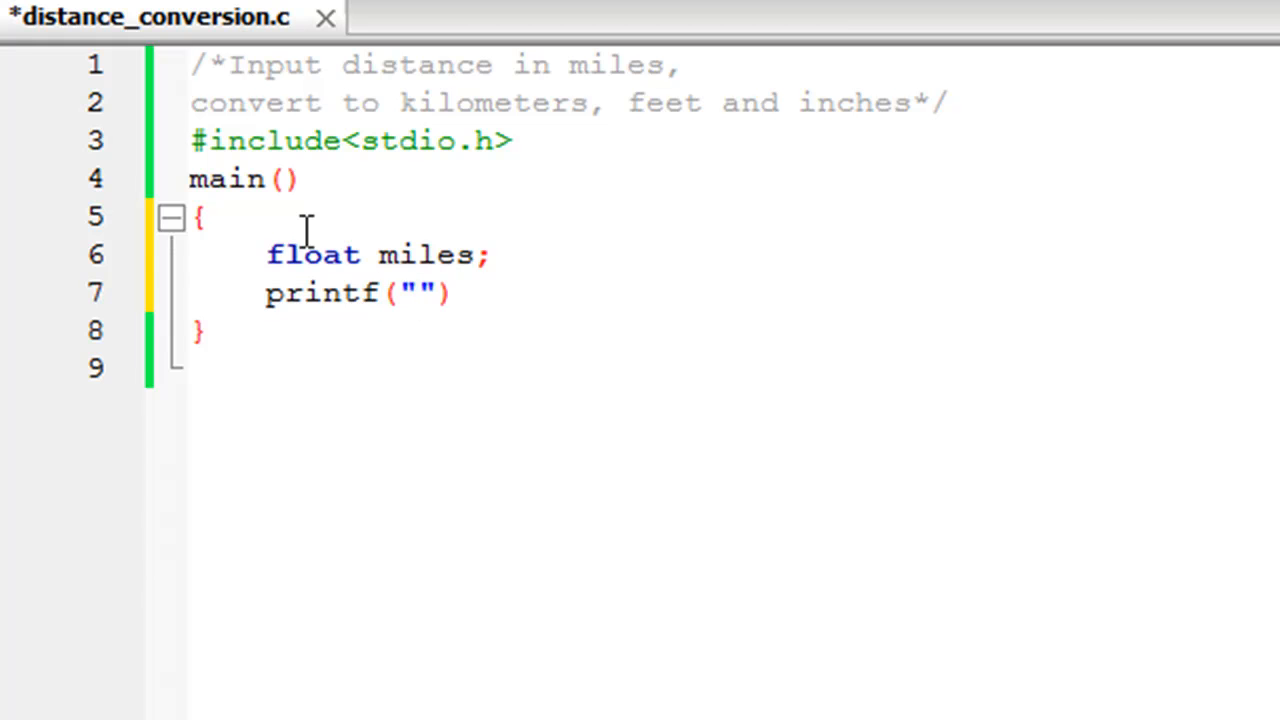
type("Input")
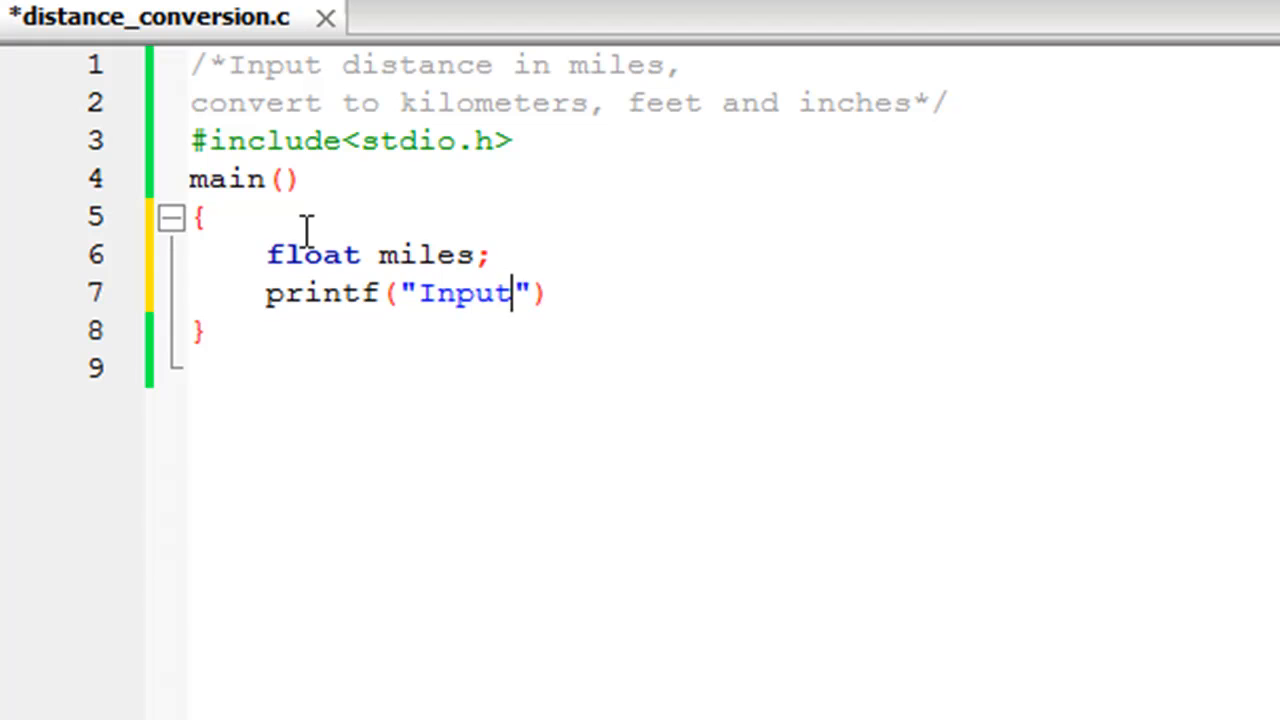
type("distance in m")
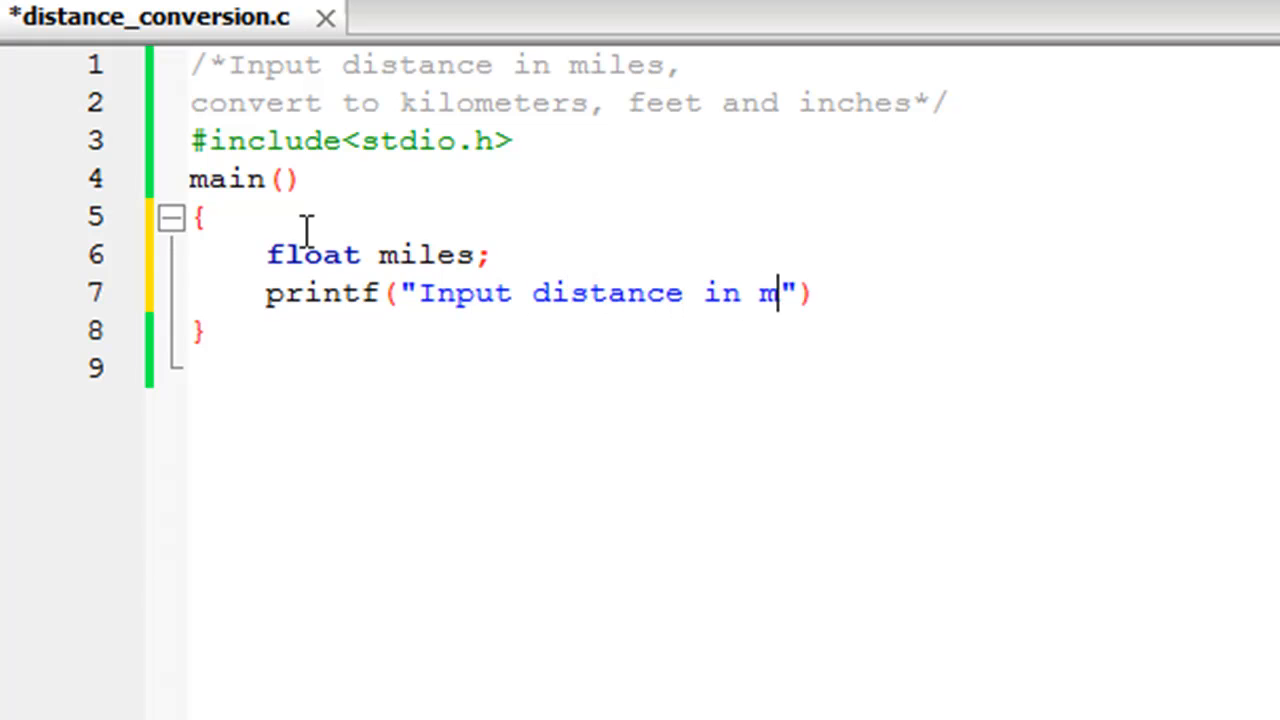
type("iles:")
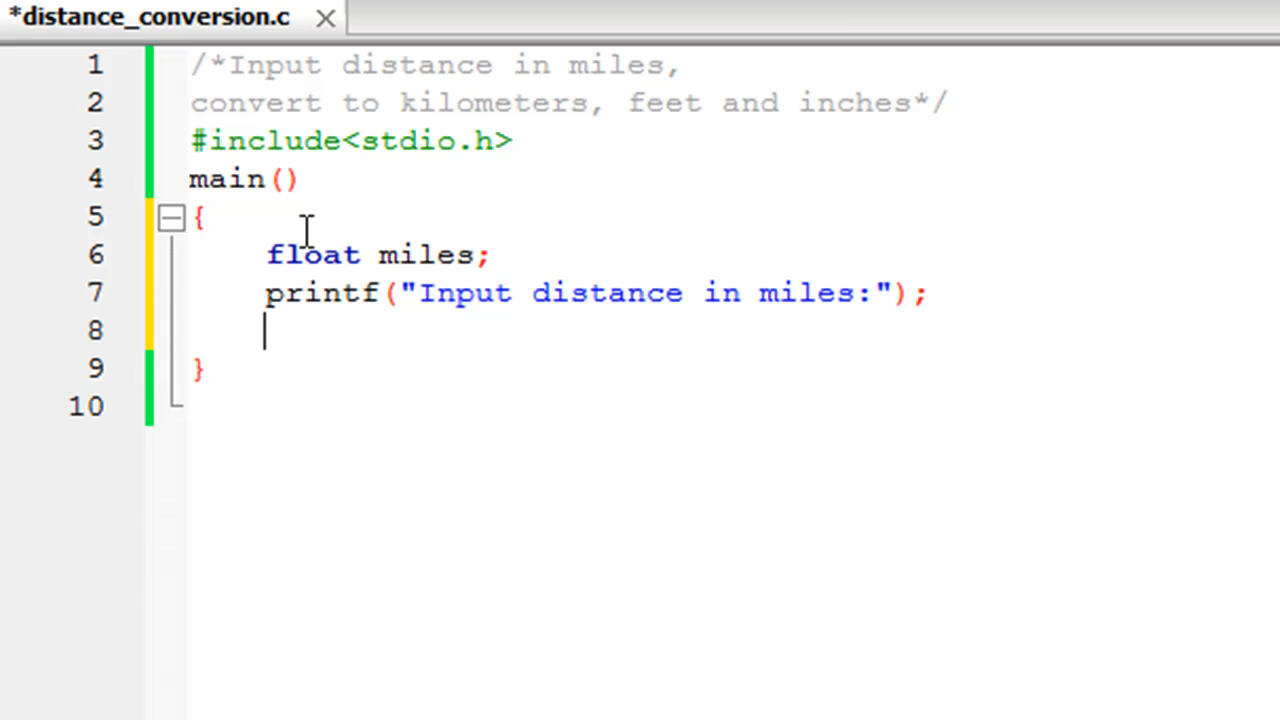
Step: Read the entered value with scanf("%f", &miles);
type("scanf")
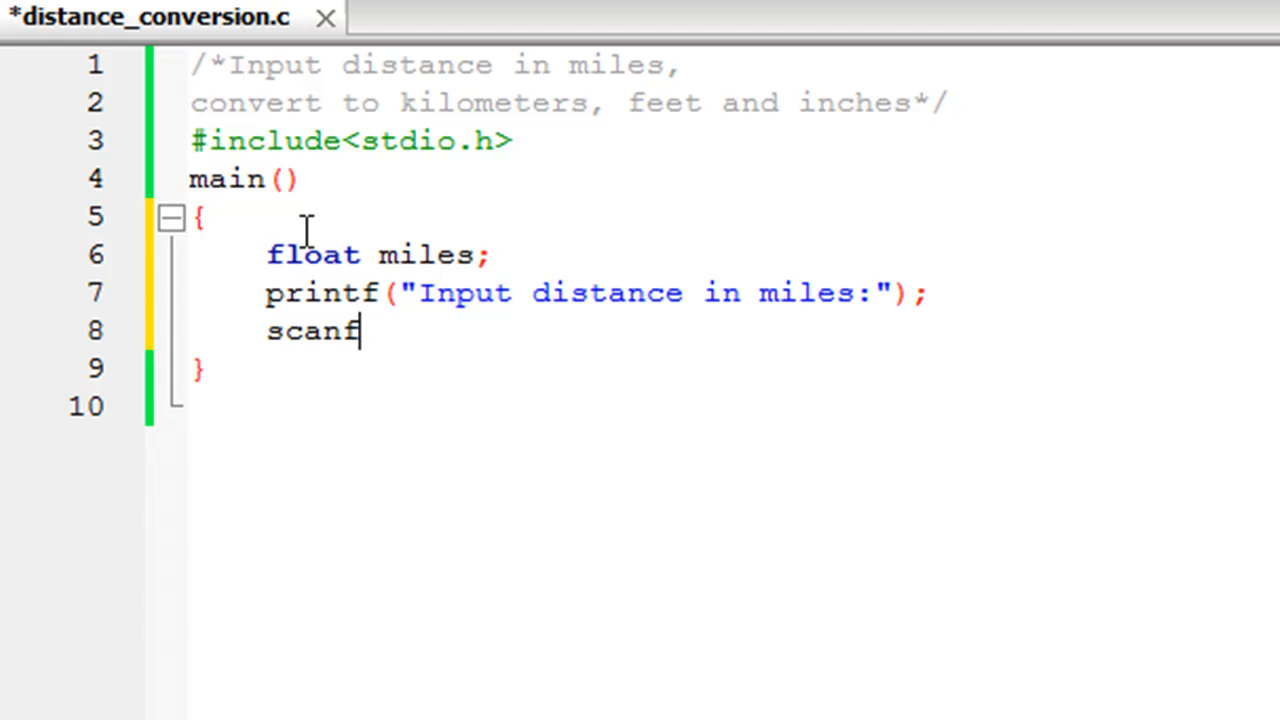
type("(\"\")")
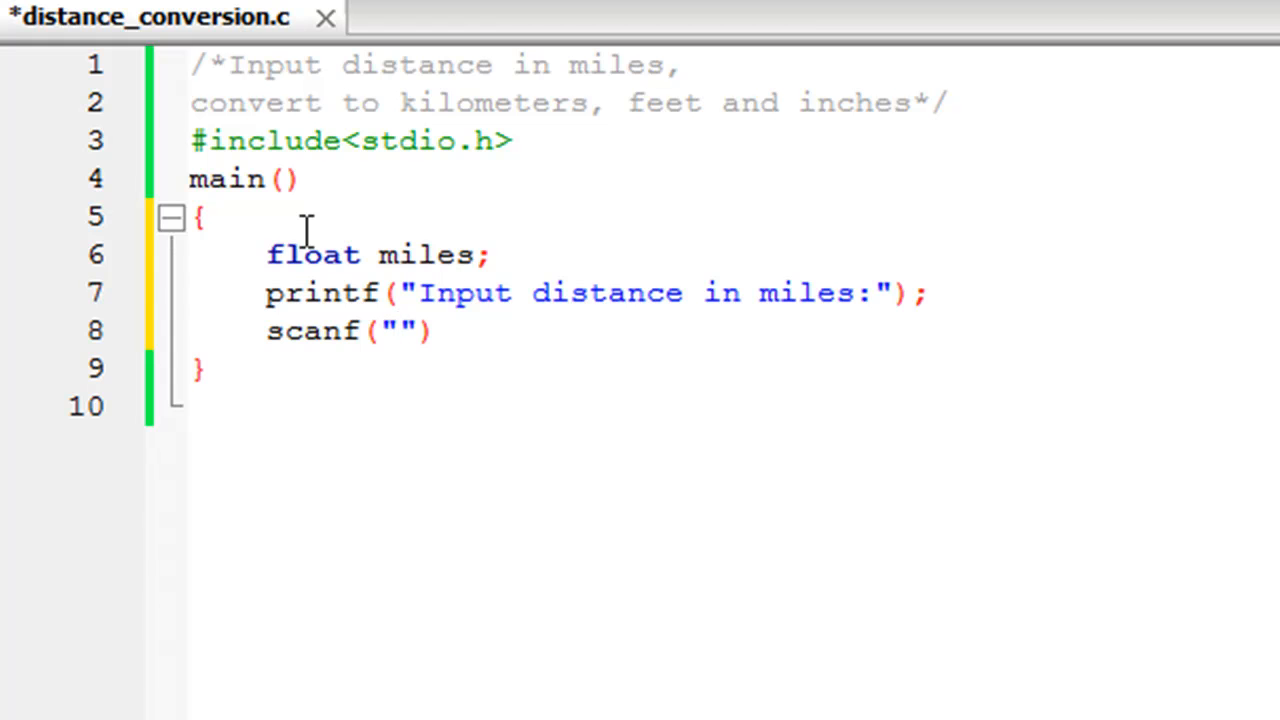
type("%f")
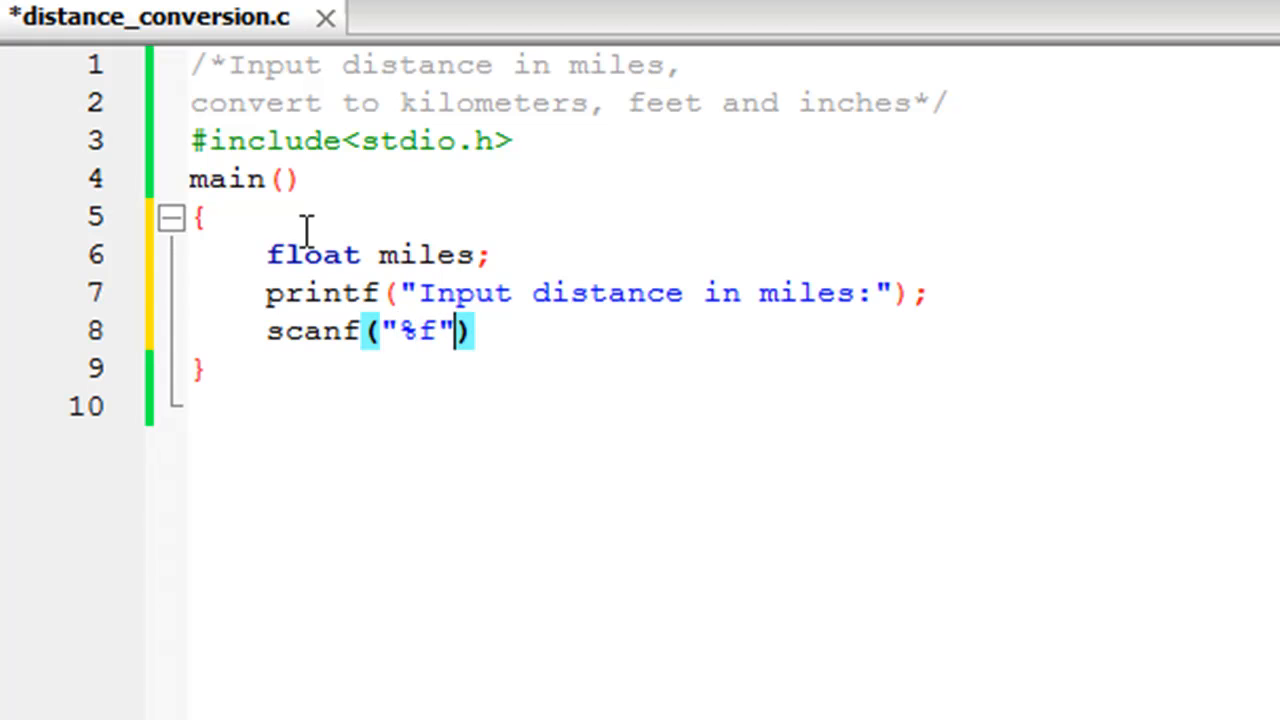
type(",")
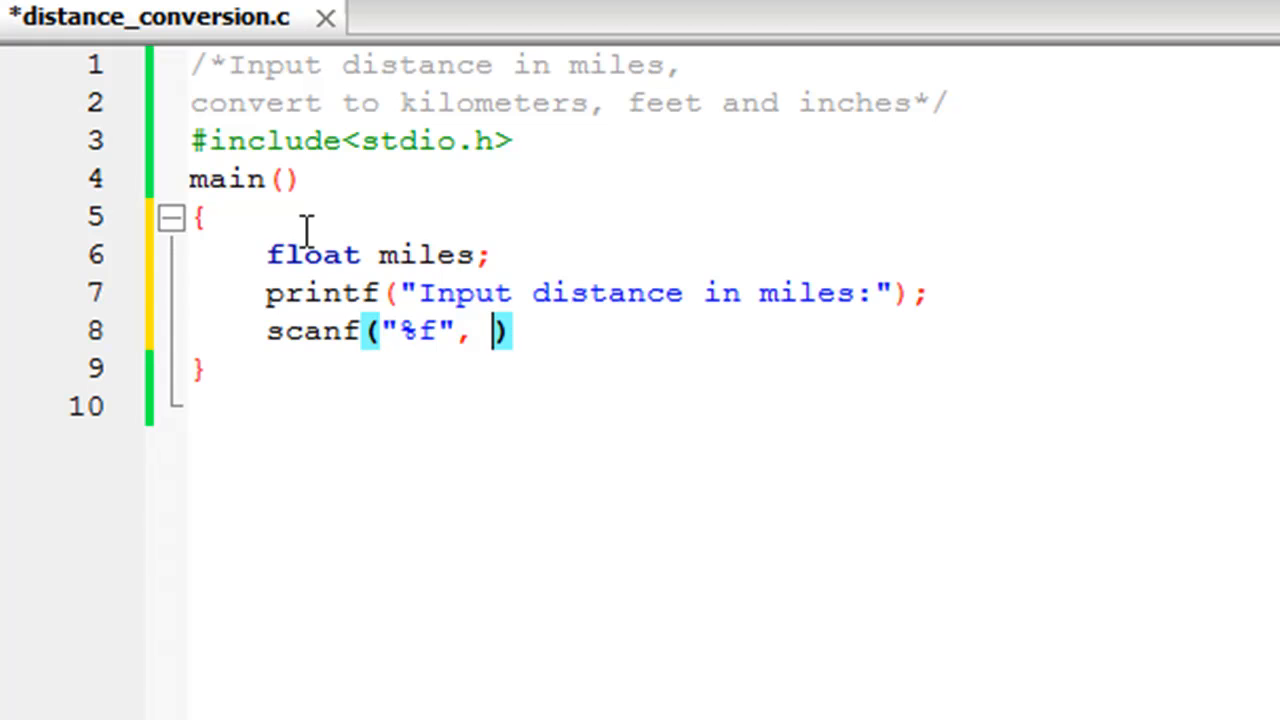
type("&")
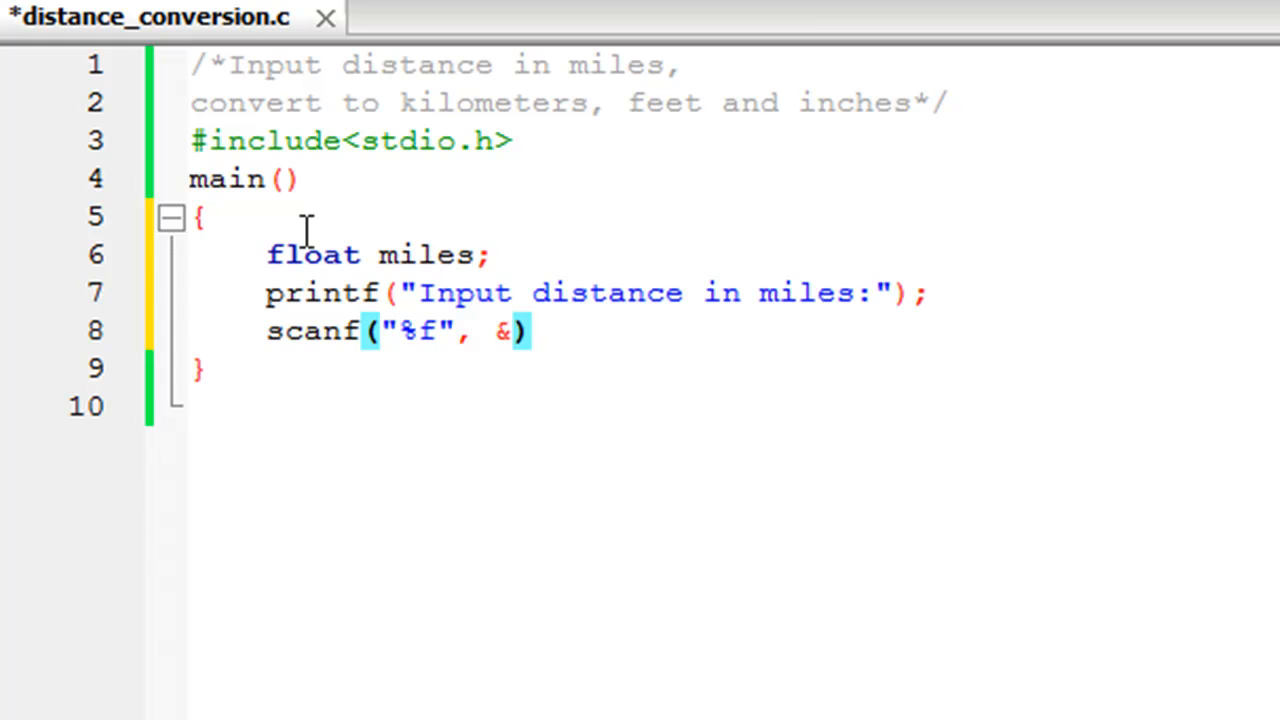
type("miles")
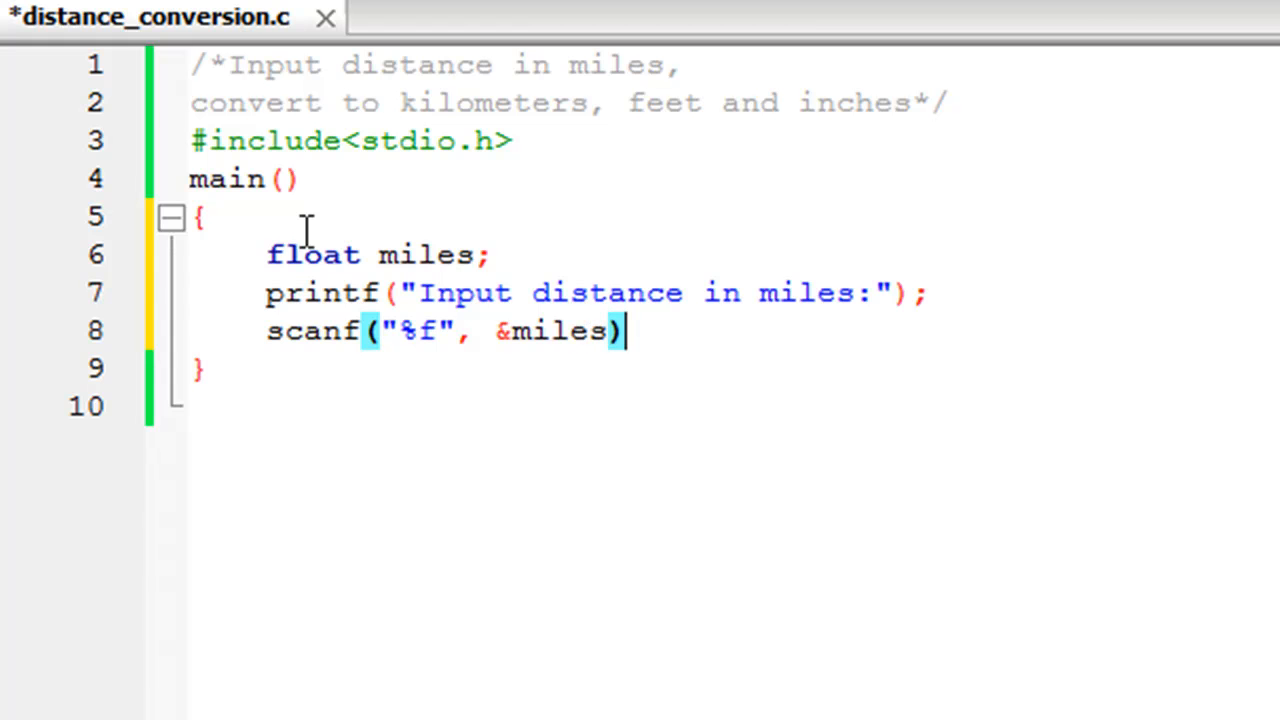
type(";")
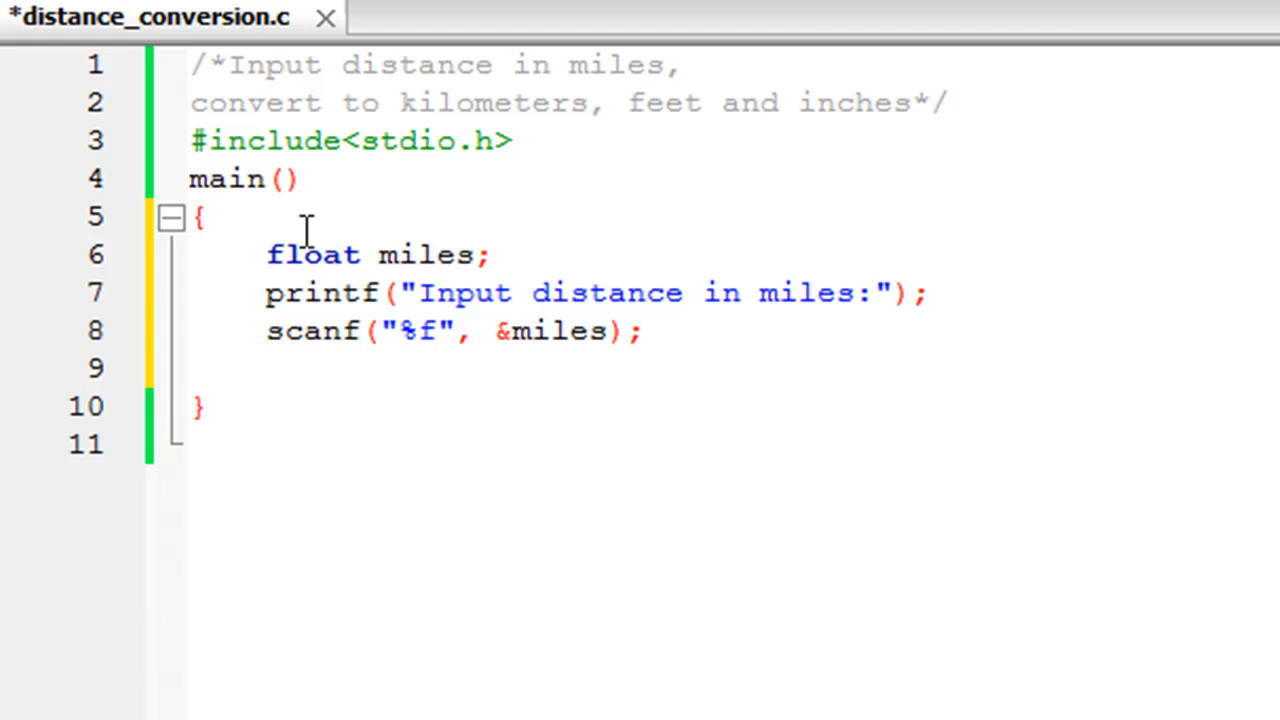
Step: Write printf with the message "Value in kilometers is %f"
type("printf")
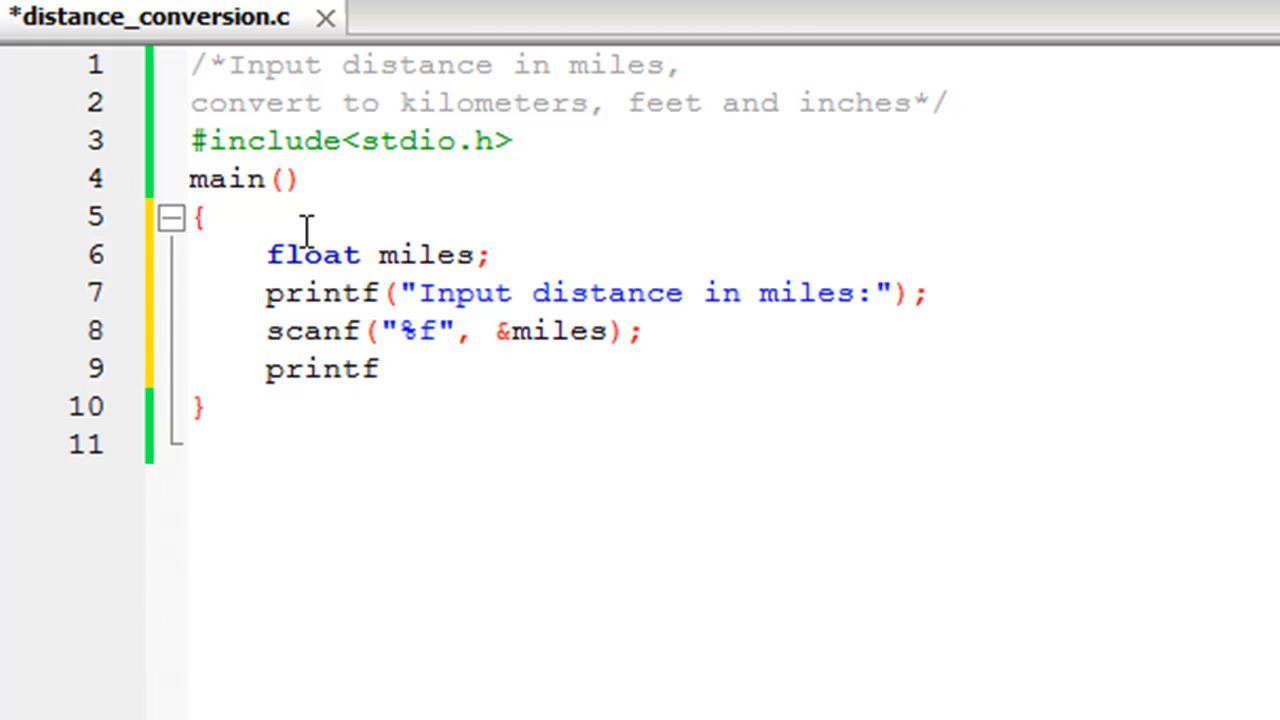
type("()")
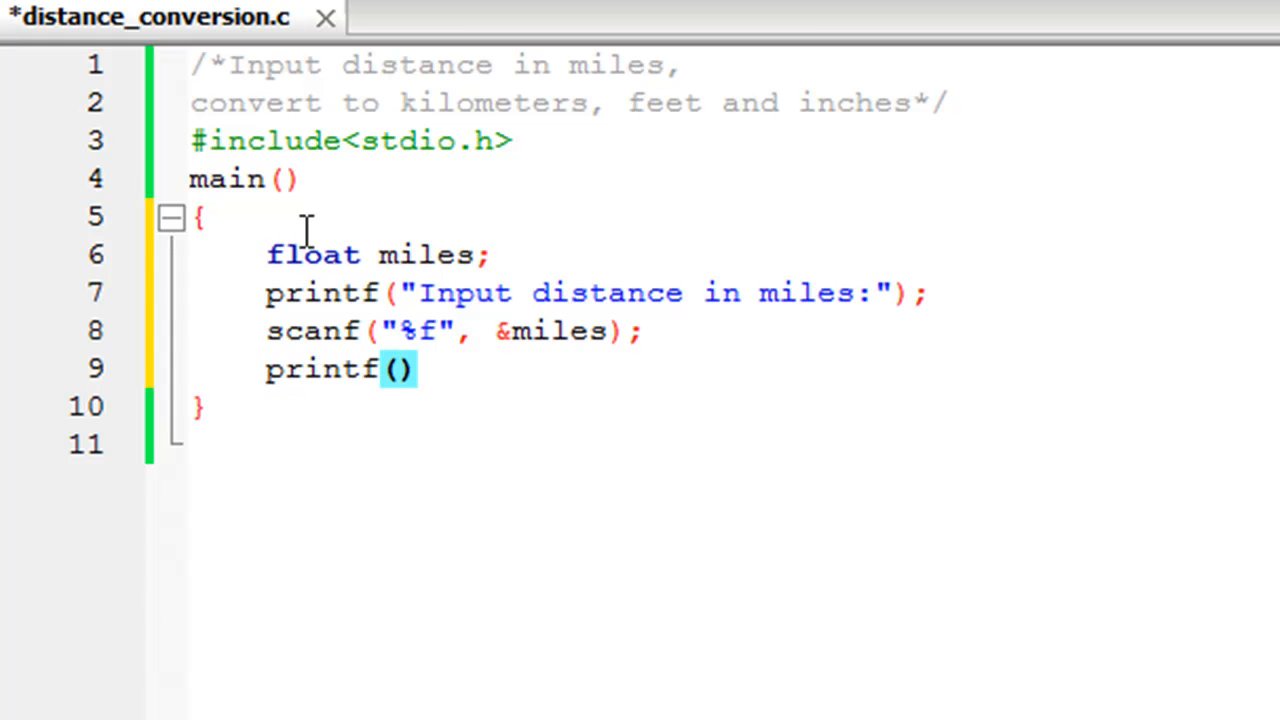
type("\"\"")
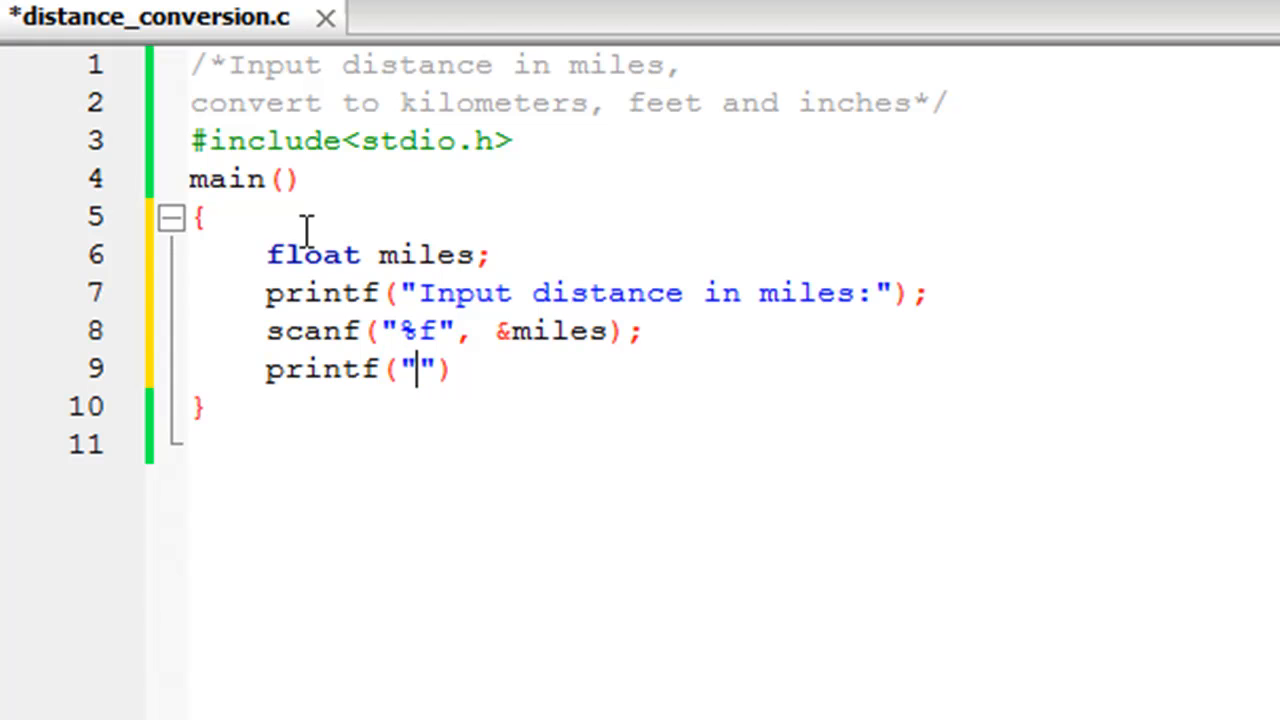
type("V")
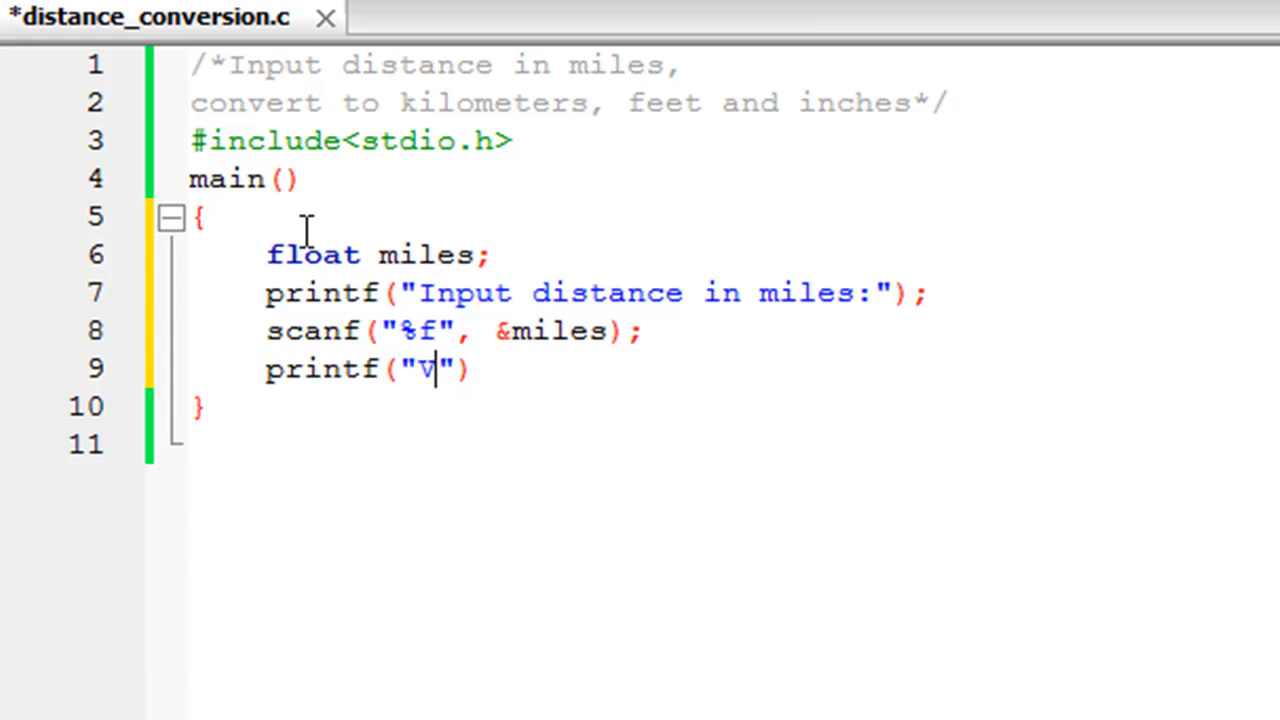
type("alue in")
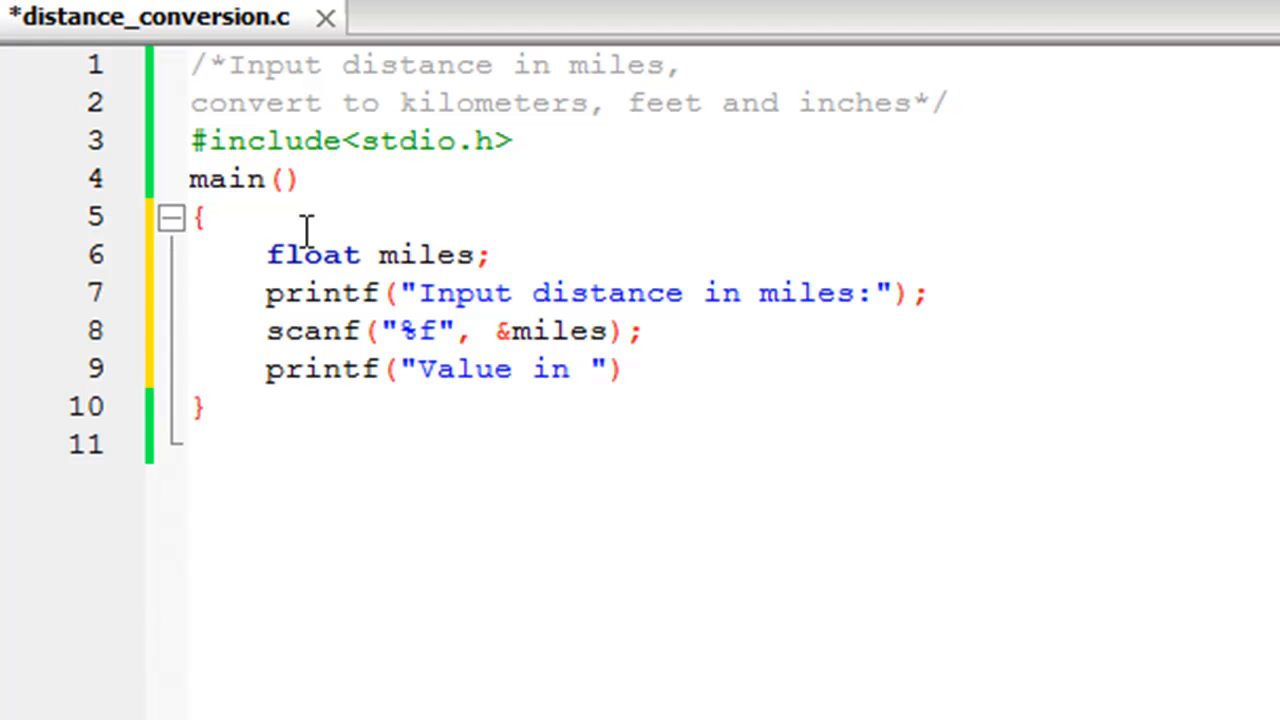
type("kilometers is")
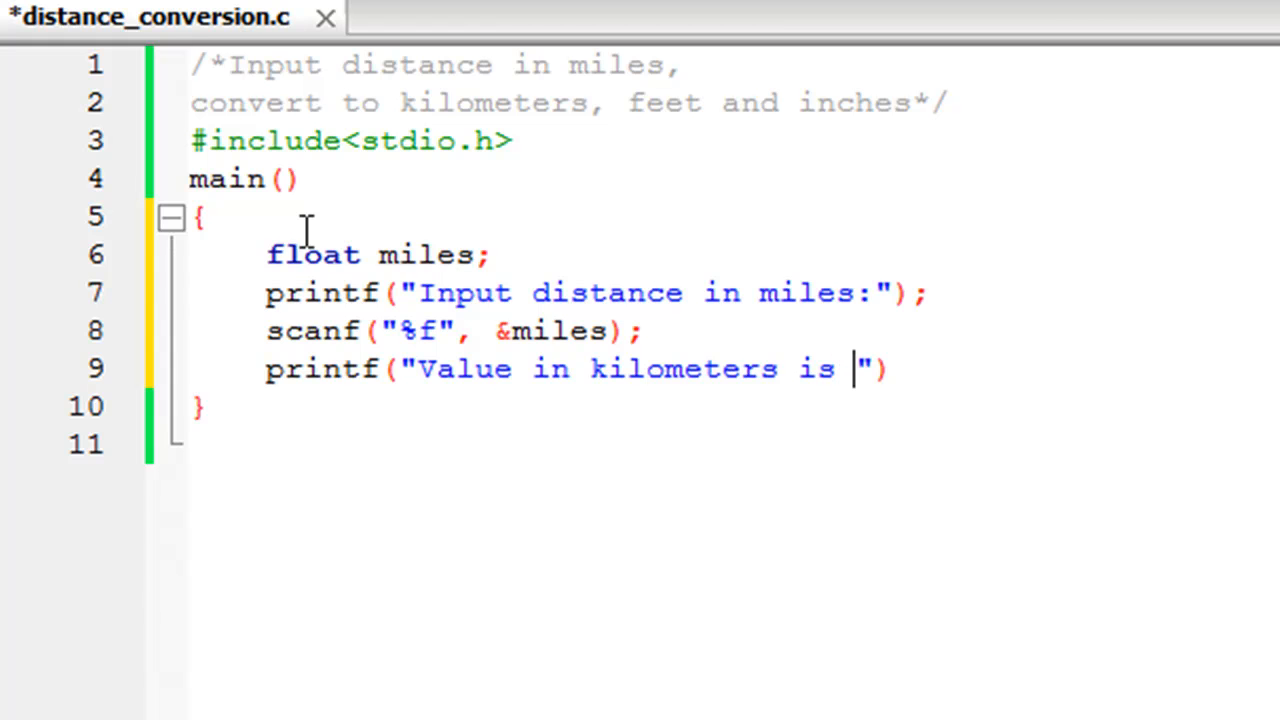
type("%")
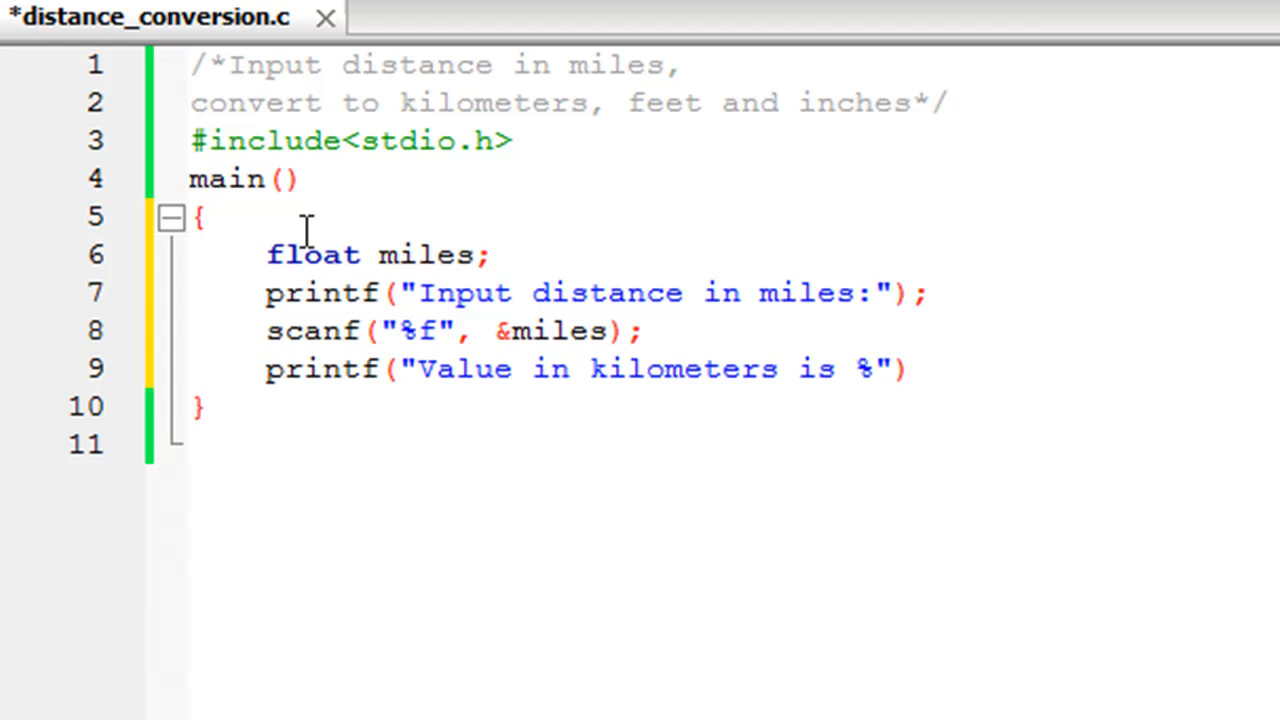
type("f")
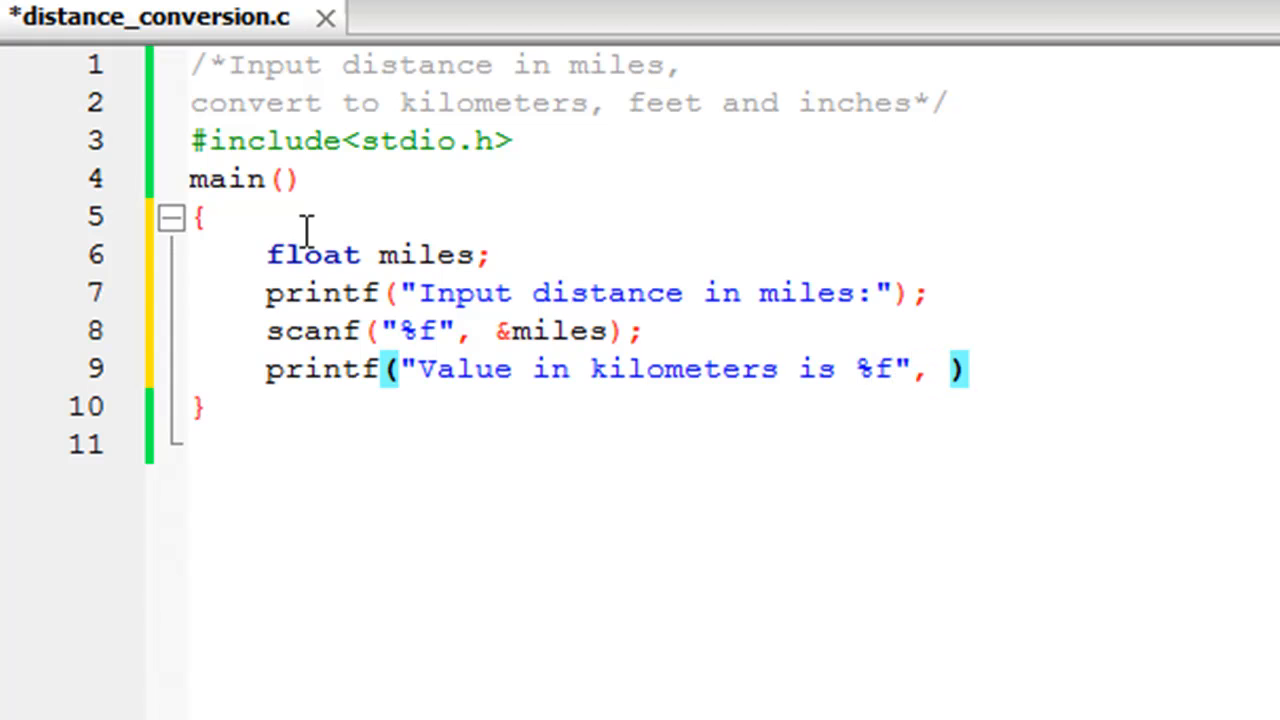
mouse_move(400, 270)
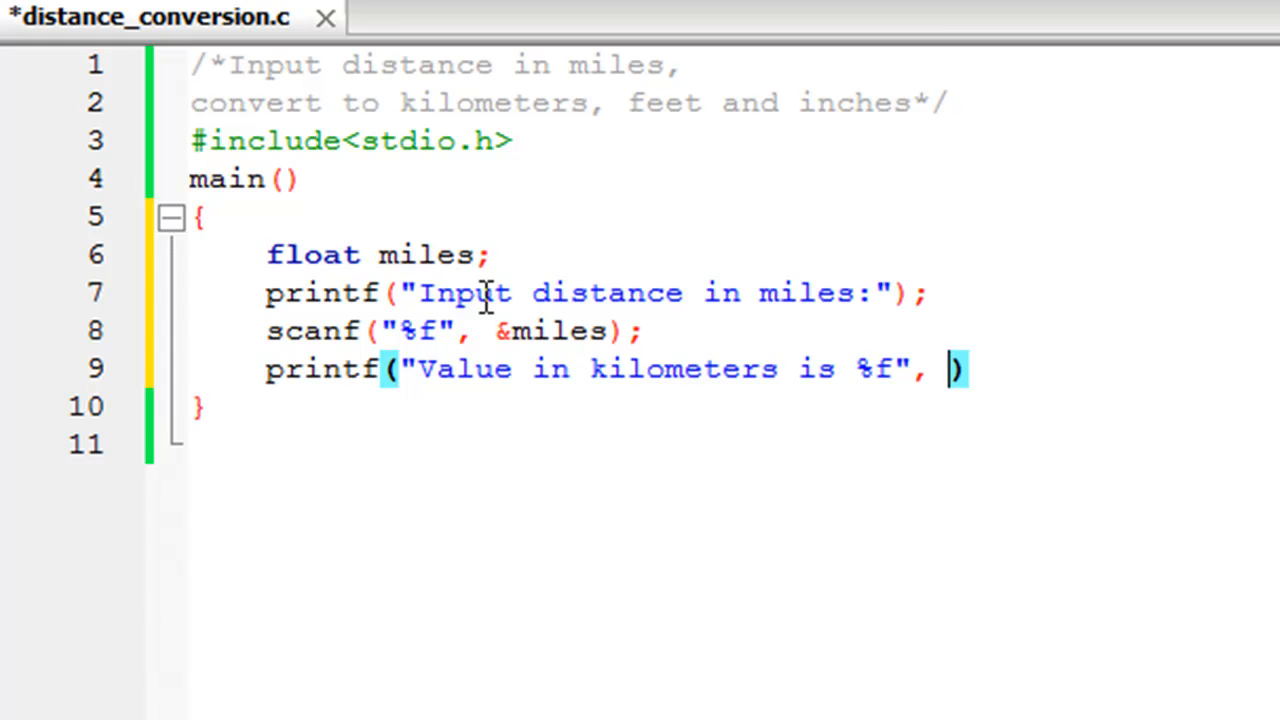
Step: Complete the kilometers line with miles*1.6 and begin the next printf
type("miles")
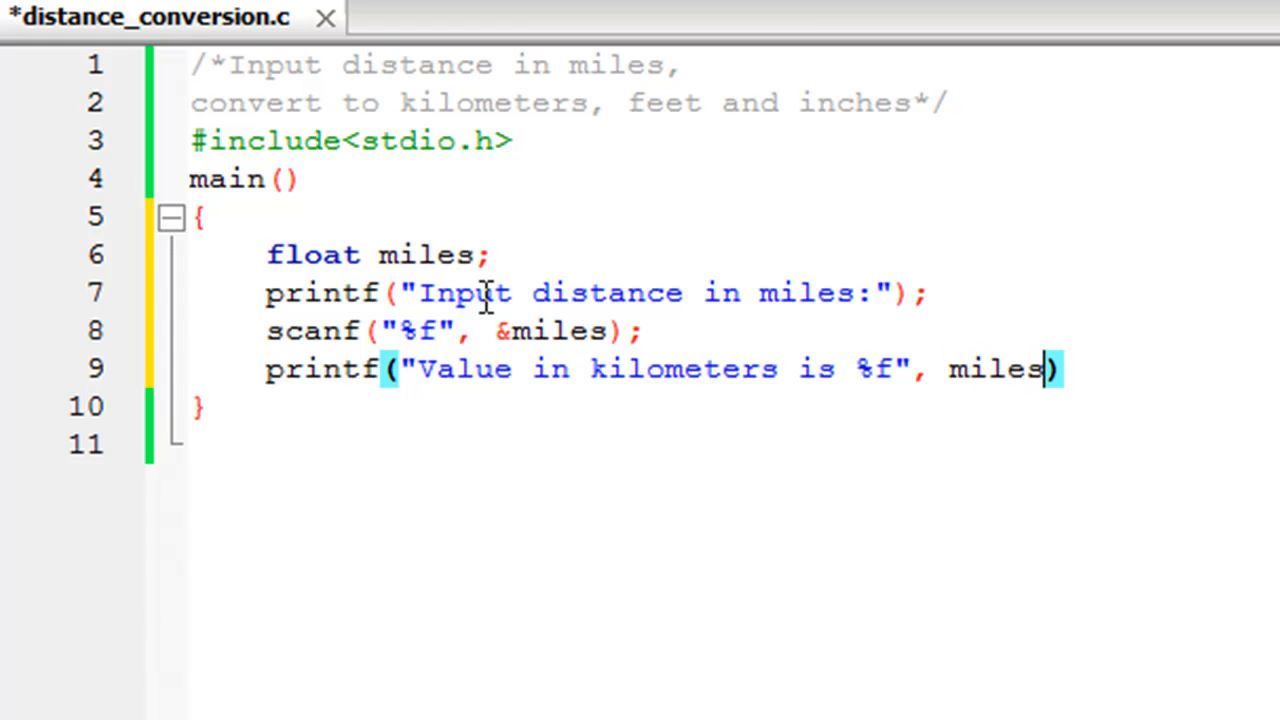
type("*1.6")
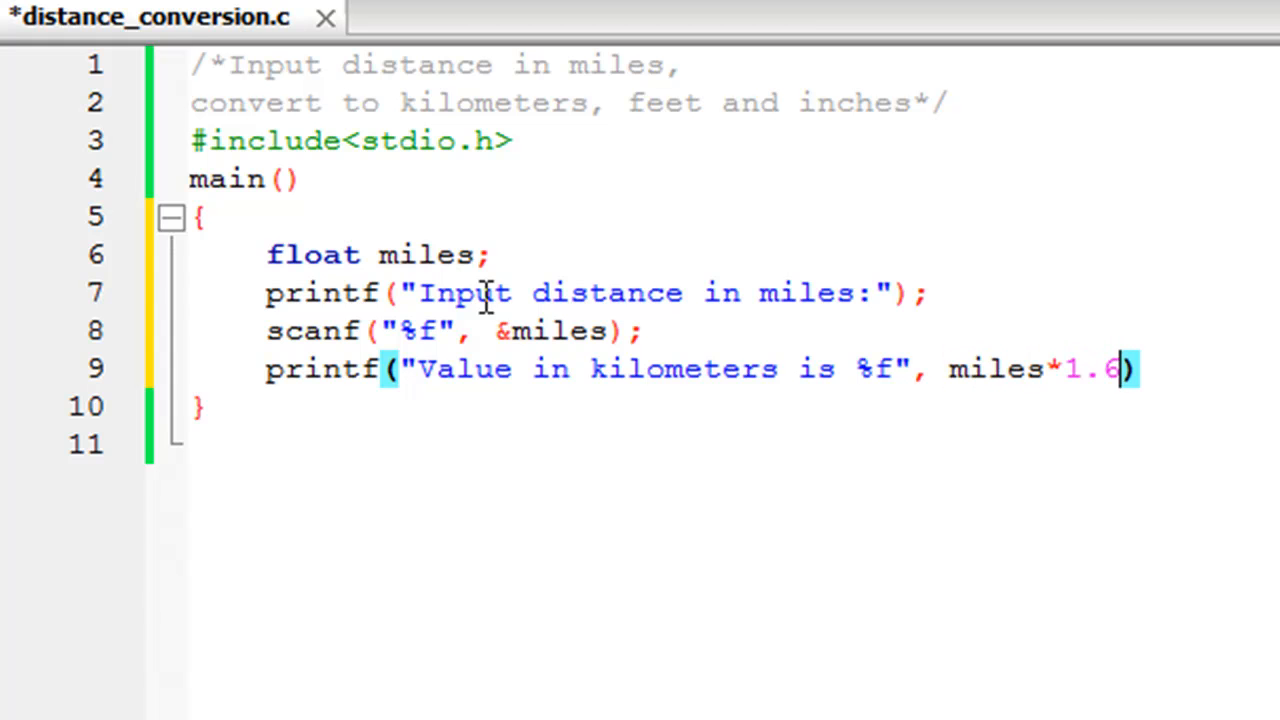
type(";")
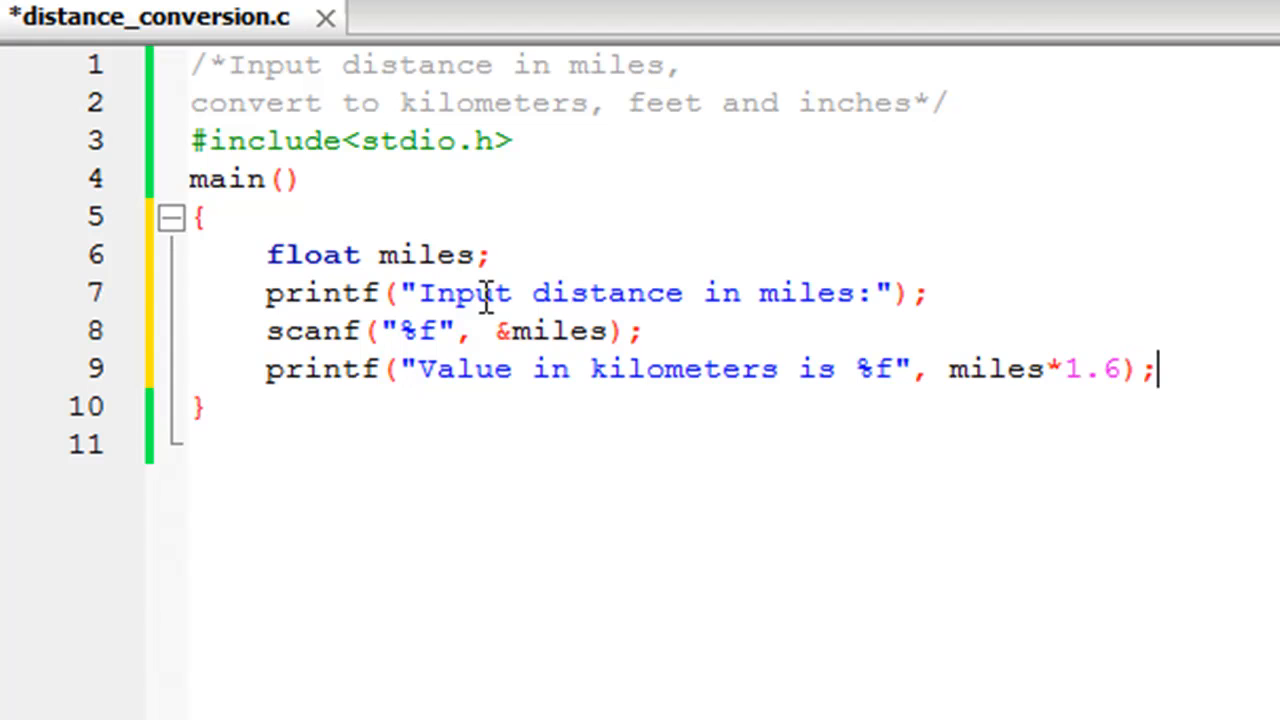
type("printf(\"")
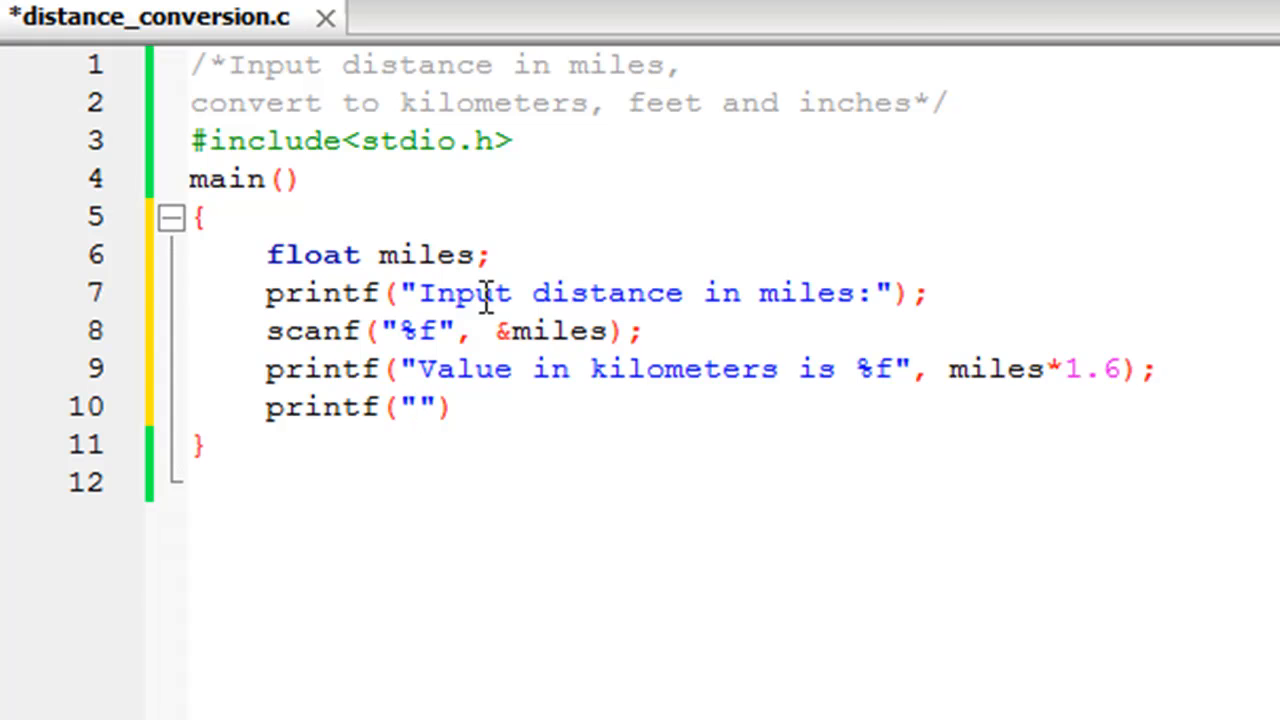
Step: Write printf("\nValue in feet is %f", miles*5280) and begin the next printf
left_click(408, 408)
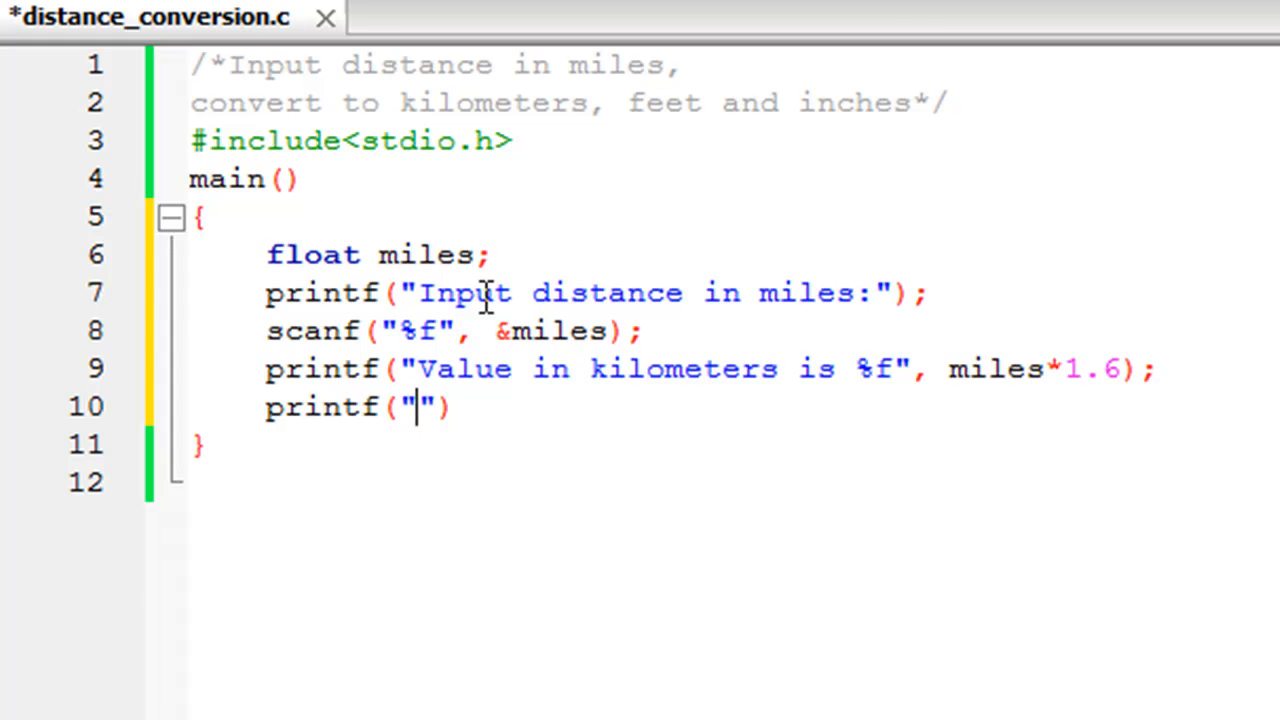
type("\\n")
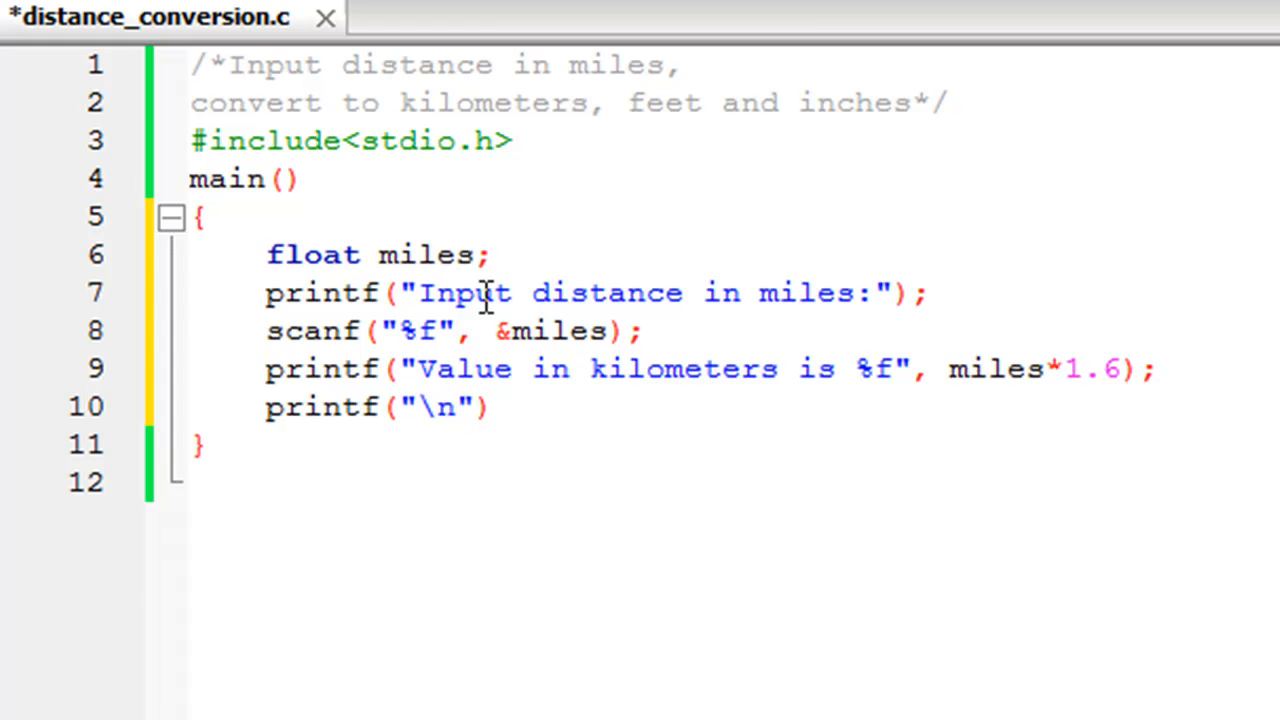
type("Value")
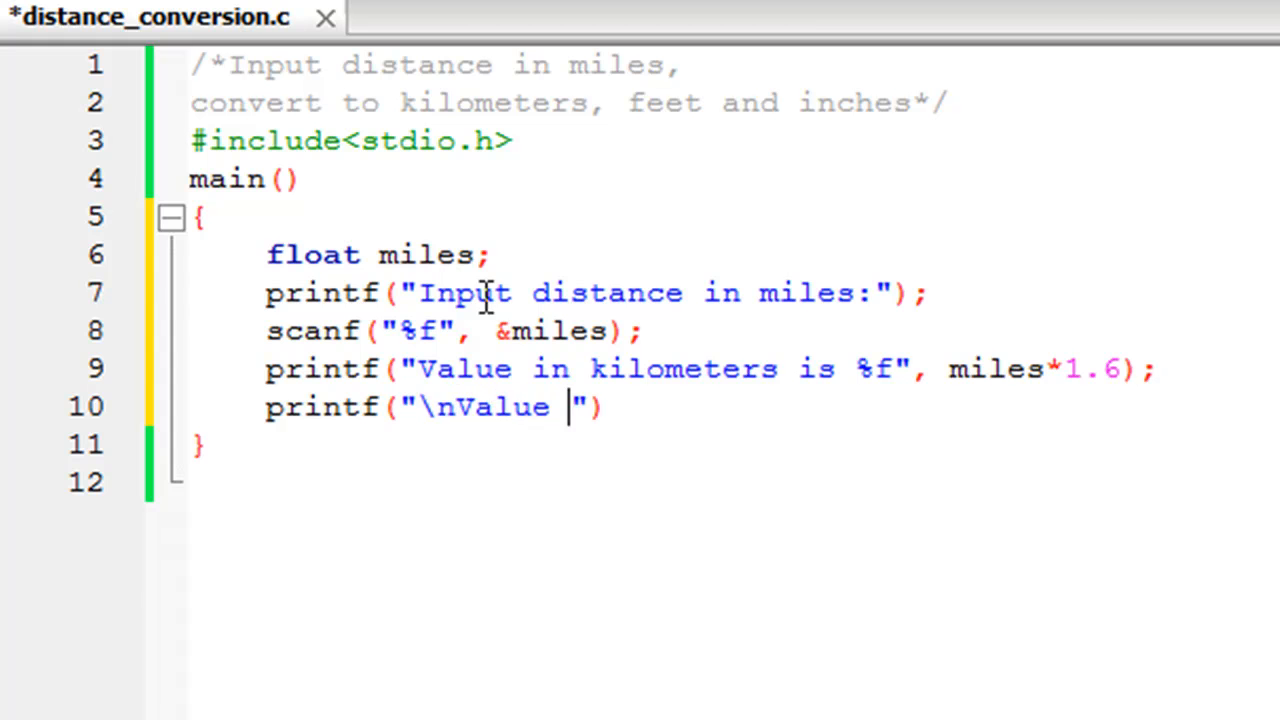
type("in feet is")
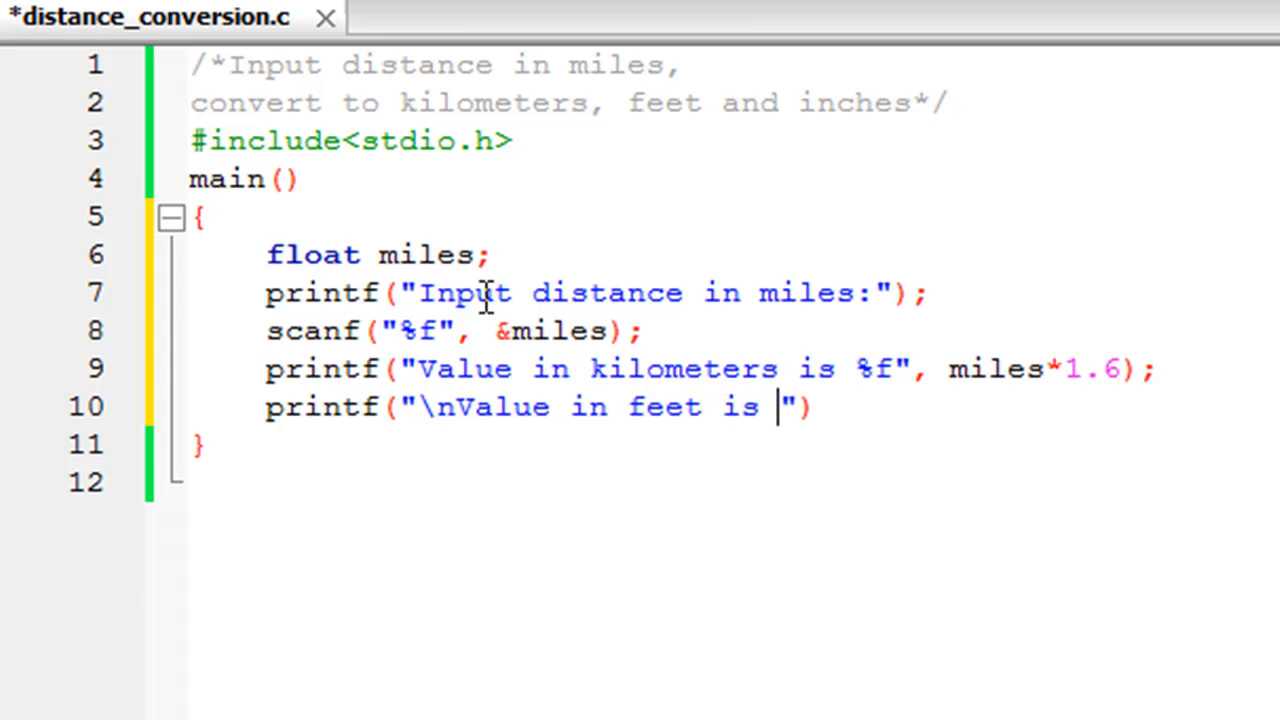
type("%f")
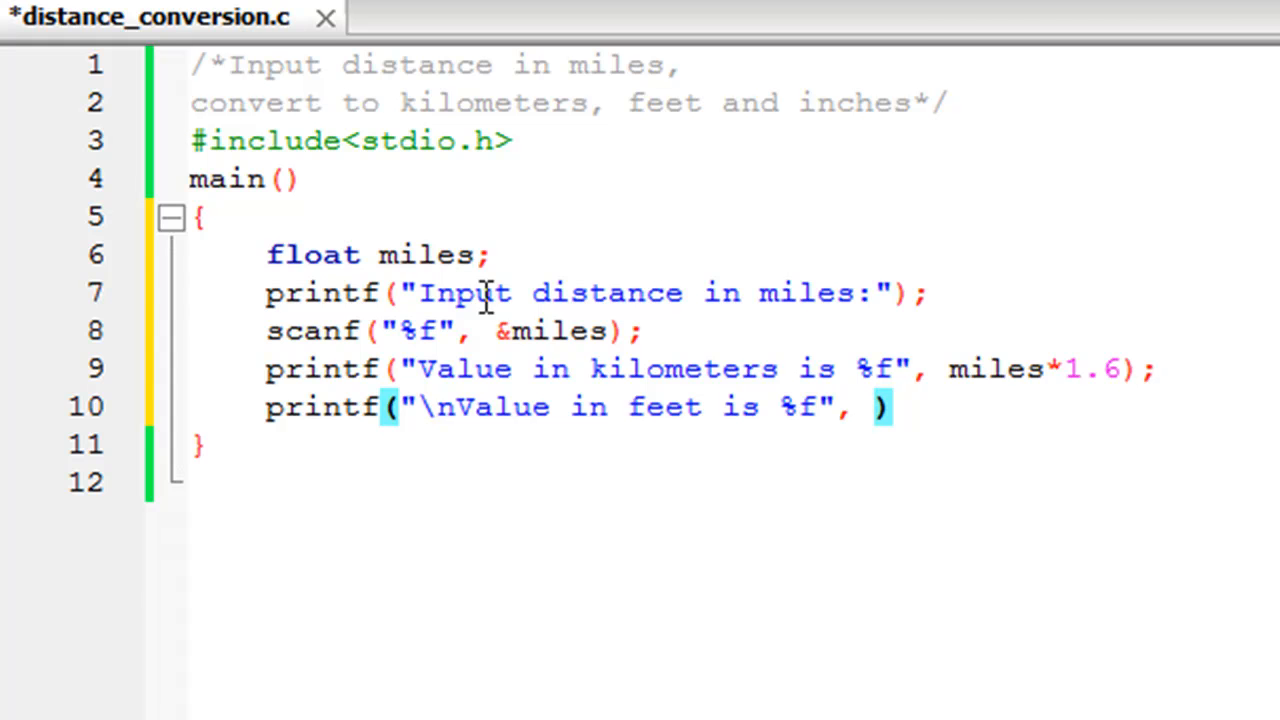
type("mile")
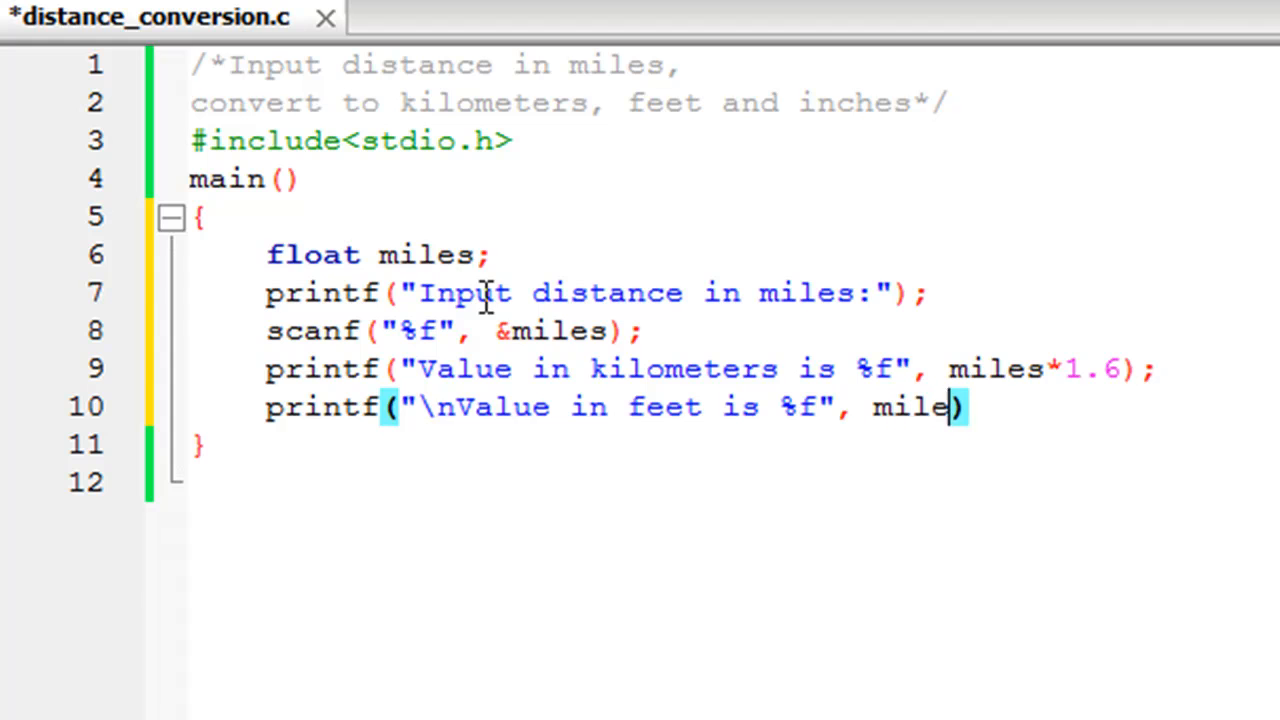
type("*5280")
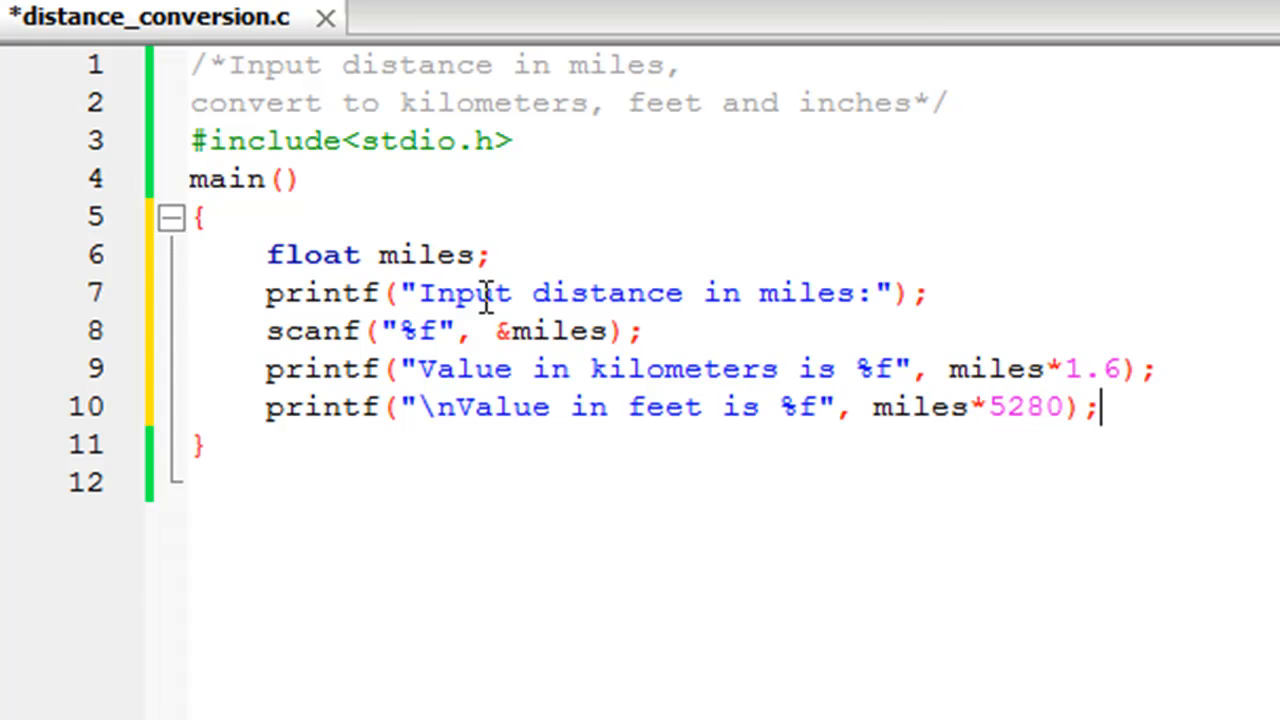
type("print")
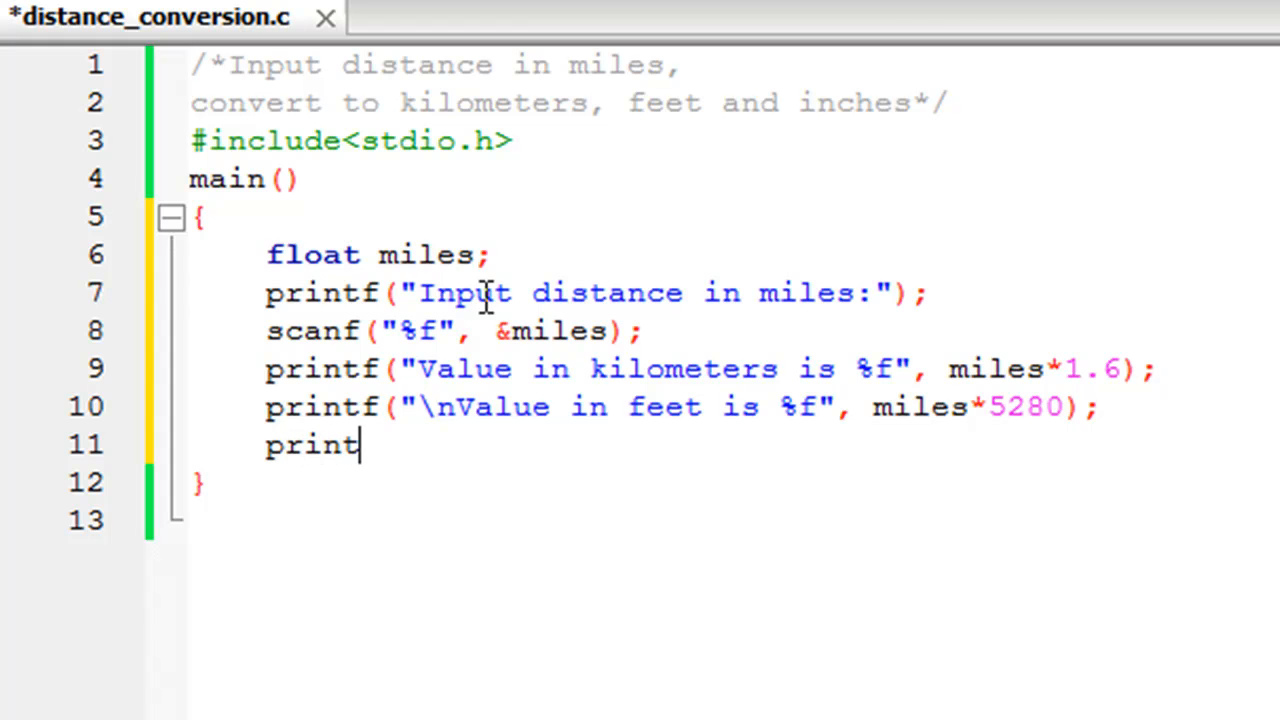
Step: Write the printf message "\nValue in inches is %f"
type("f(\"\")")
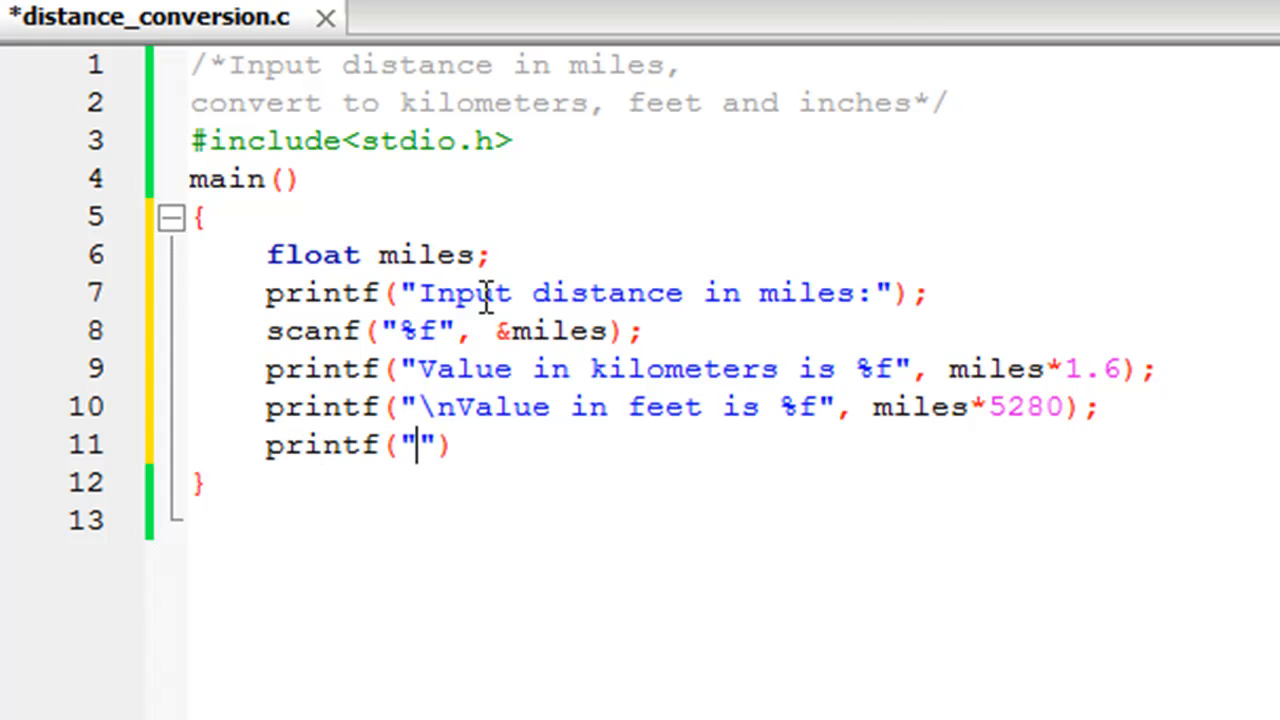
type("\\n")
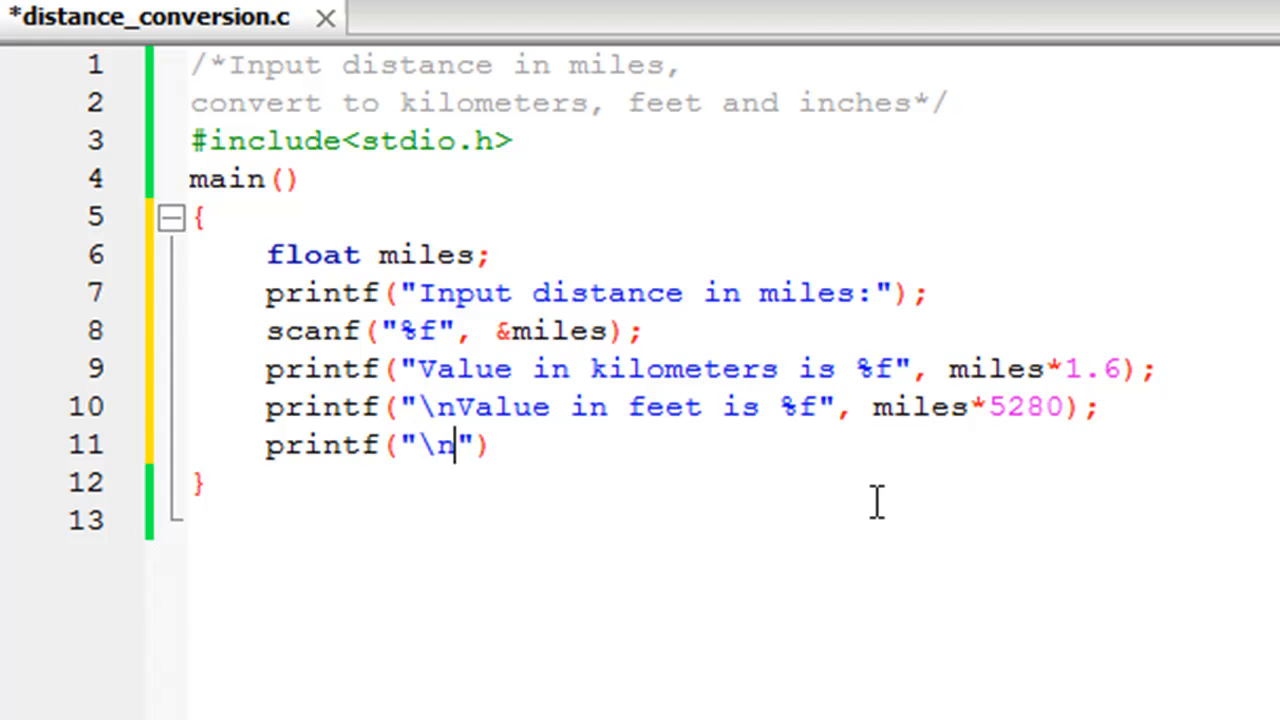
type("Value i")
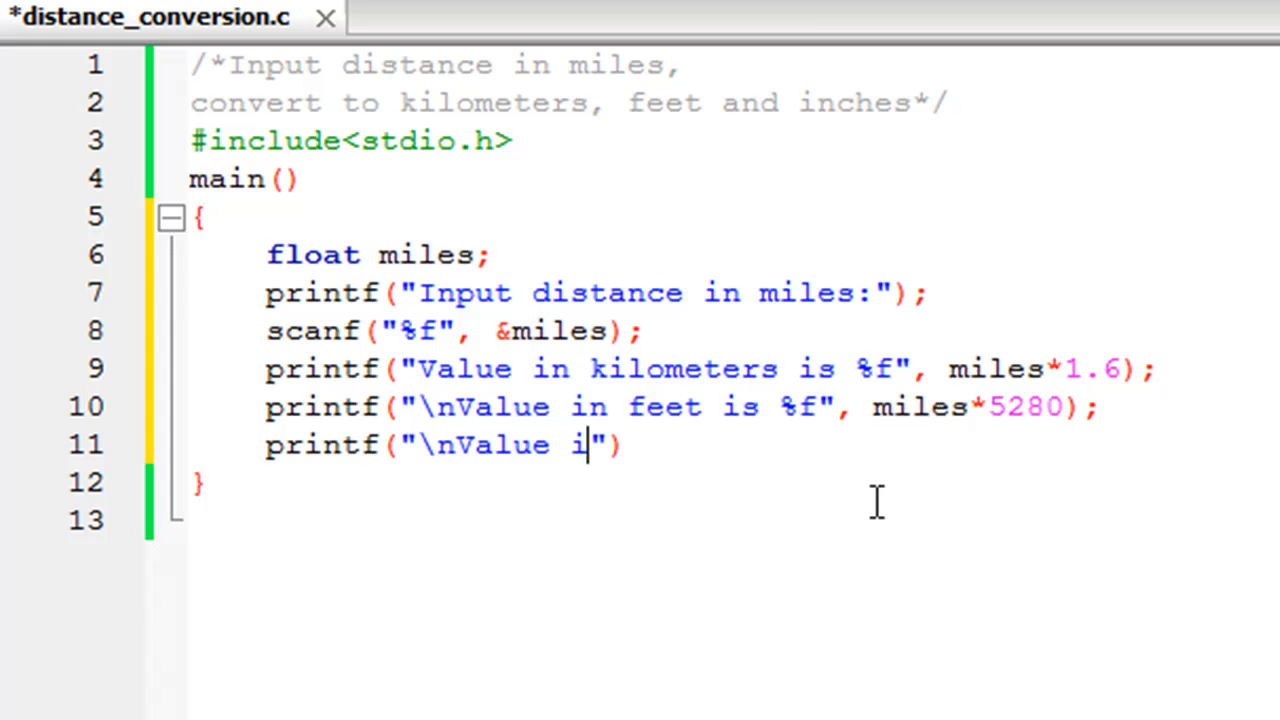
type("nches")
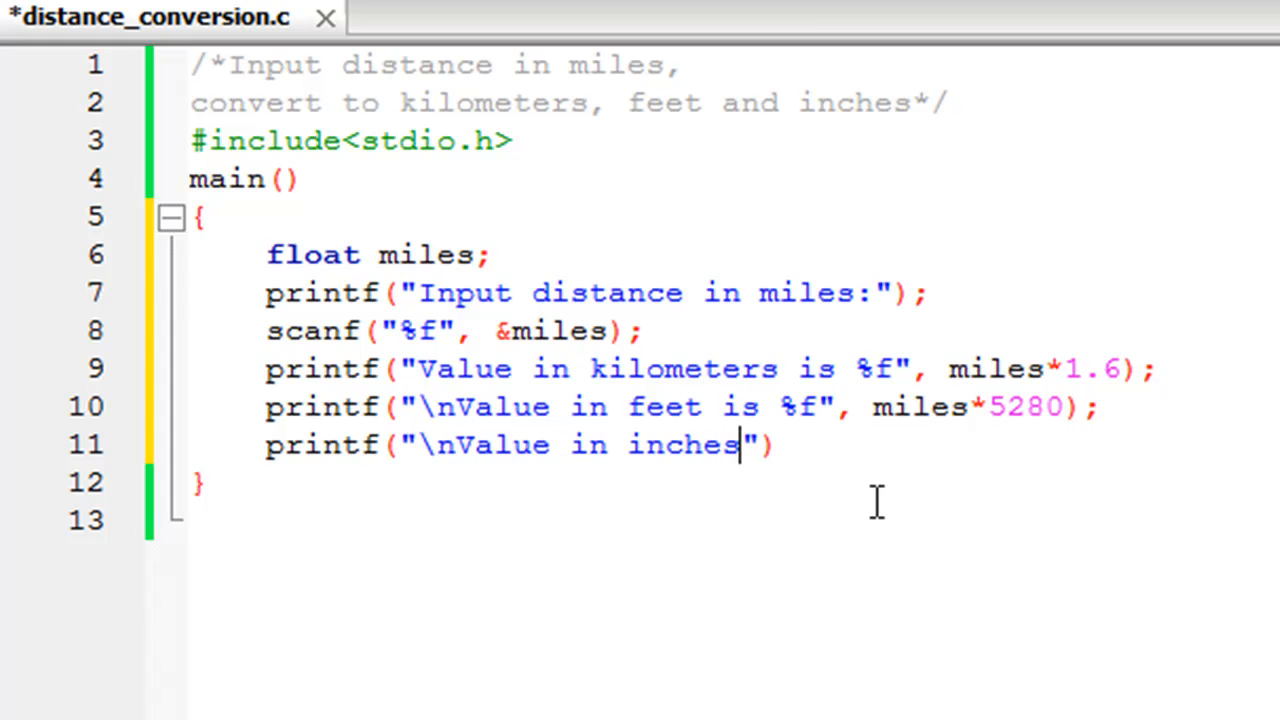
type("is")
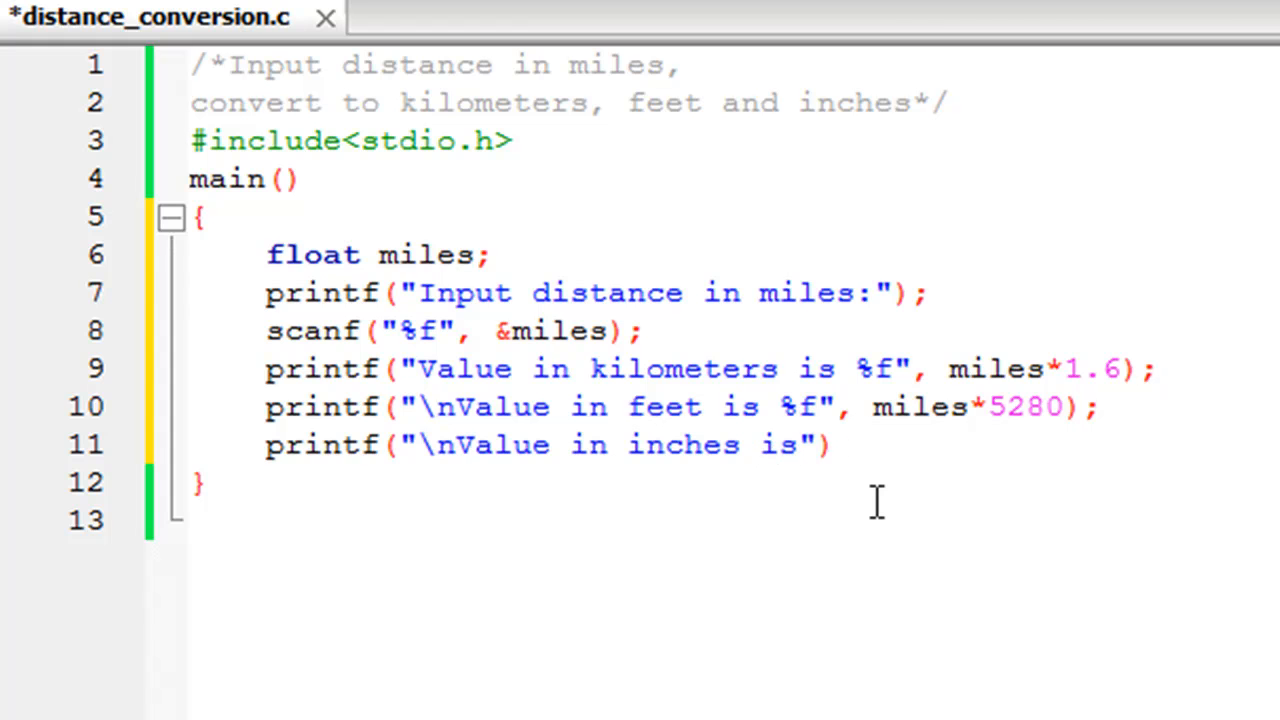
type("%f")
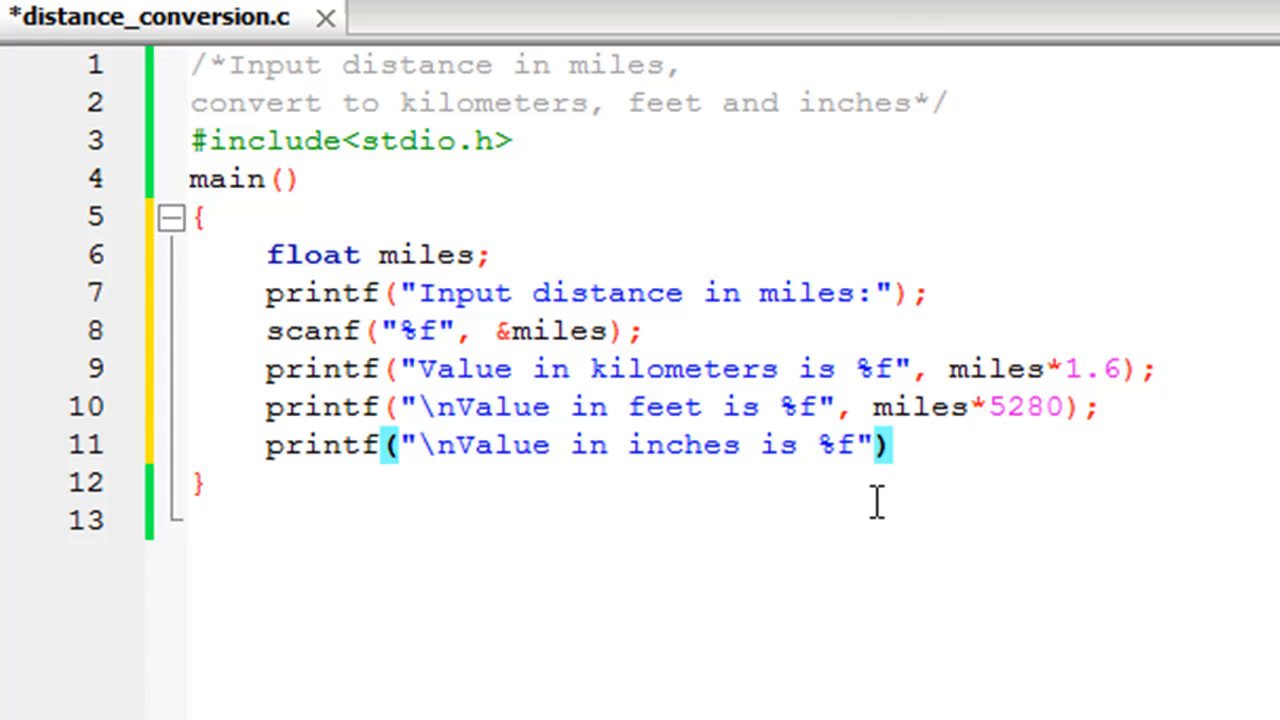
Step: Complete the inches line with miles*5280*12 and a closing semicolon
type(", mile")
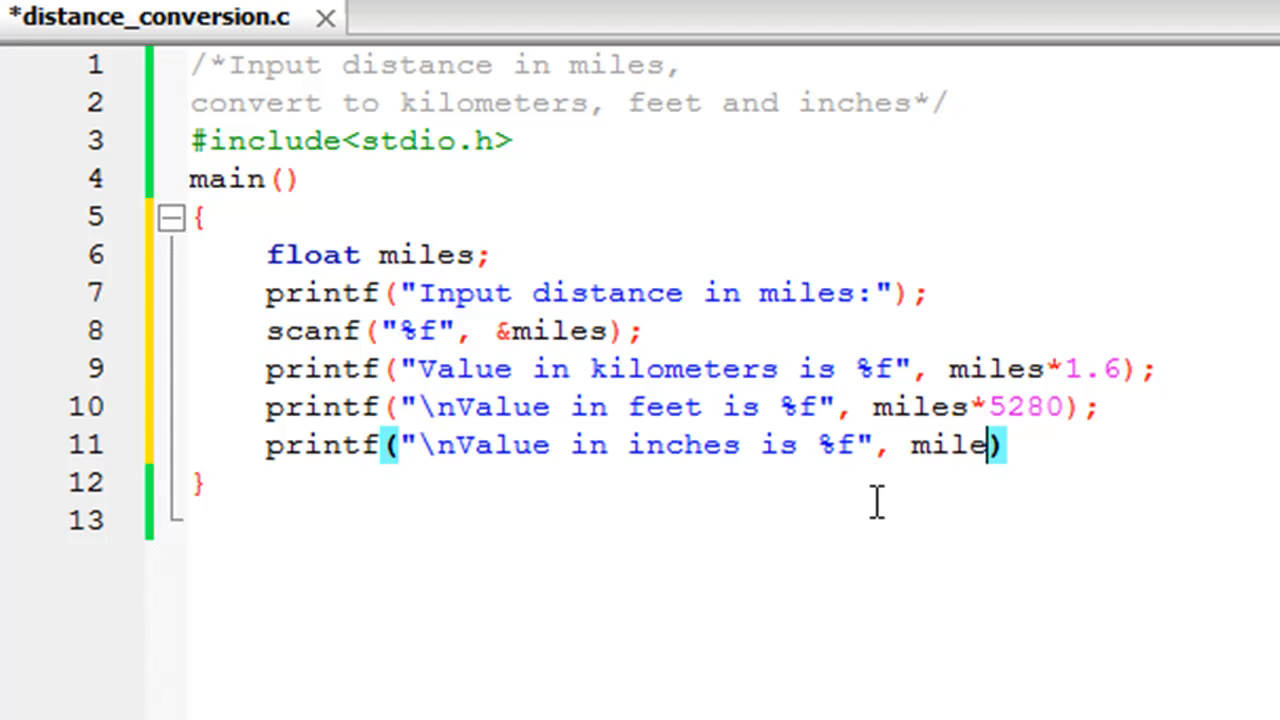
type("s*")
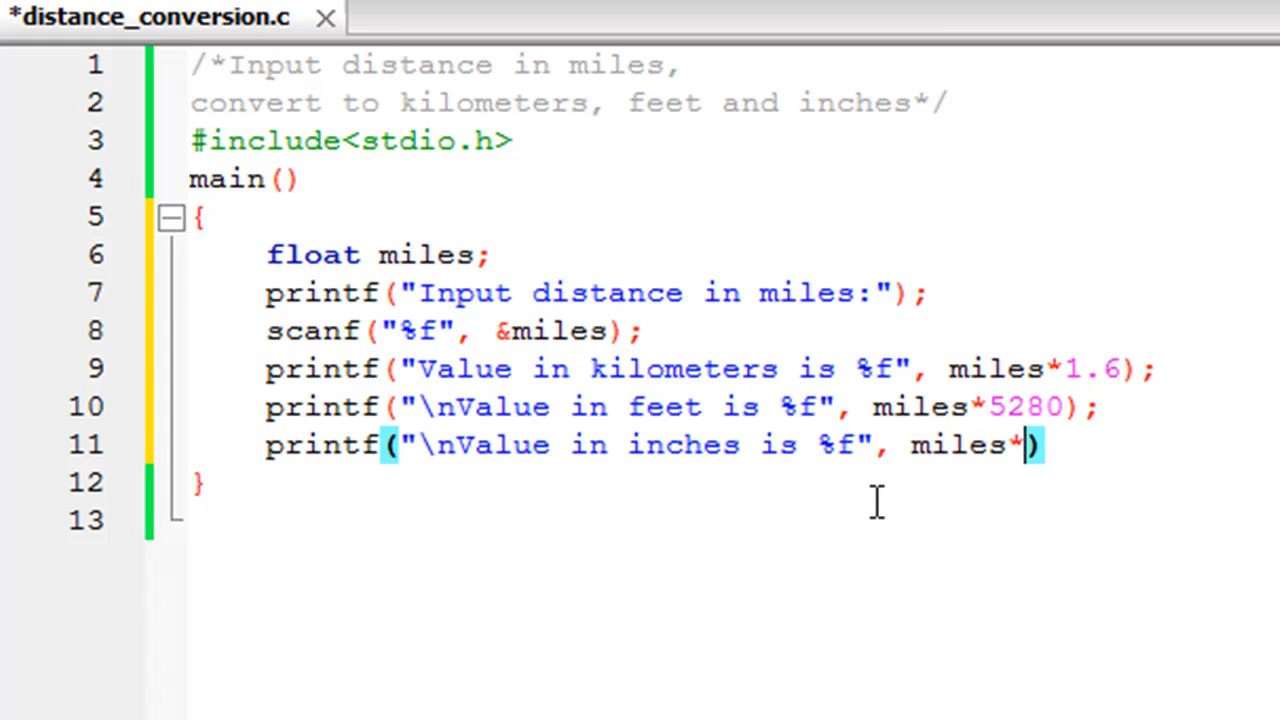
type("5280*")
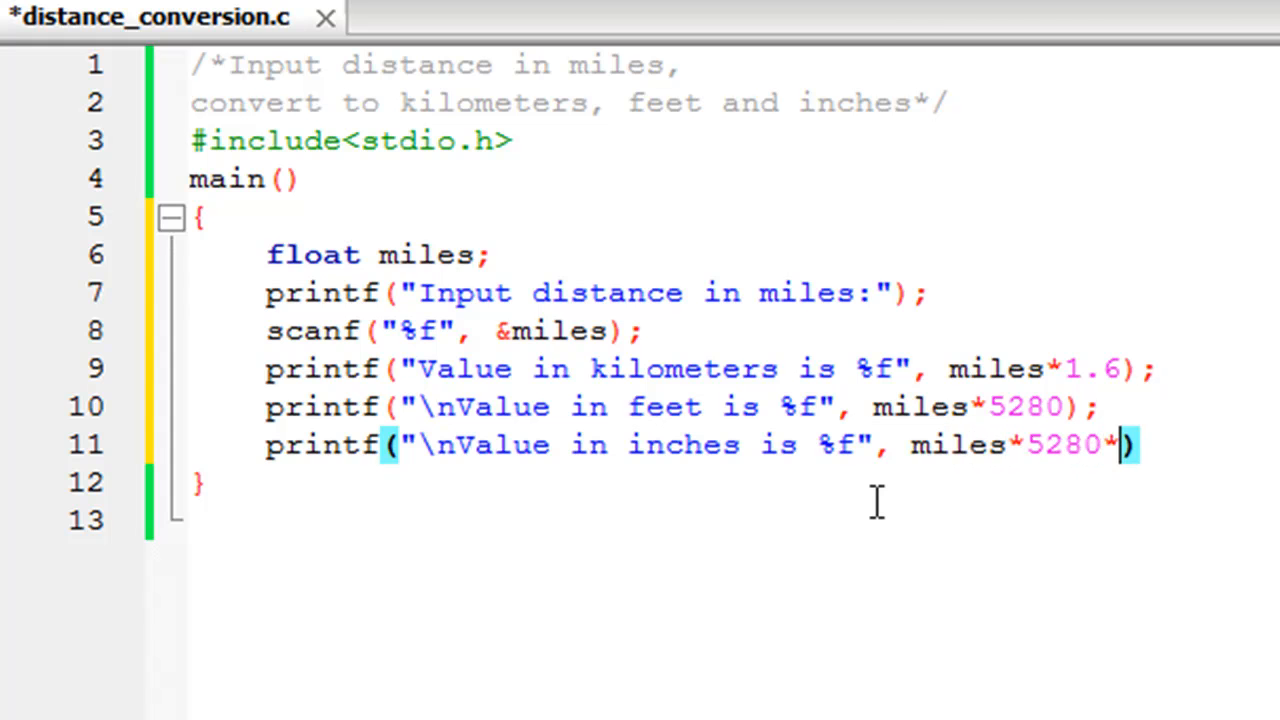
type("12")
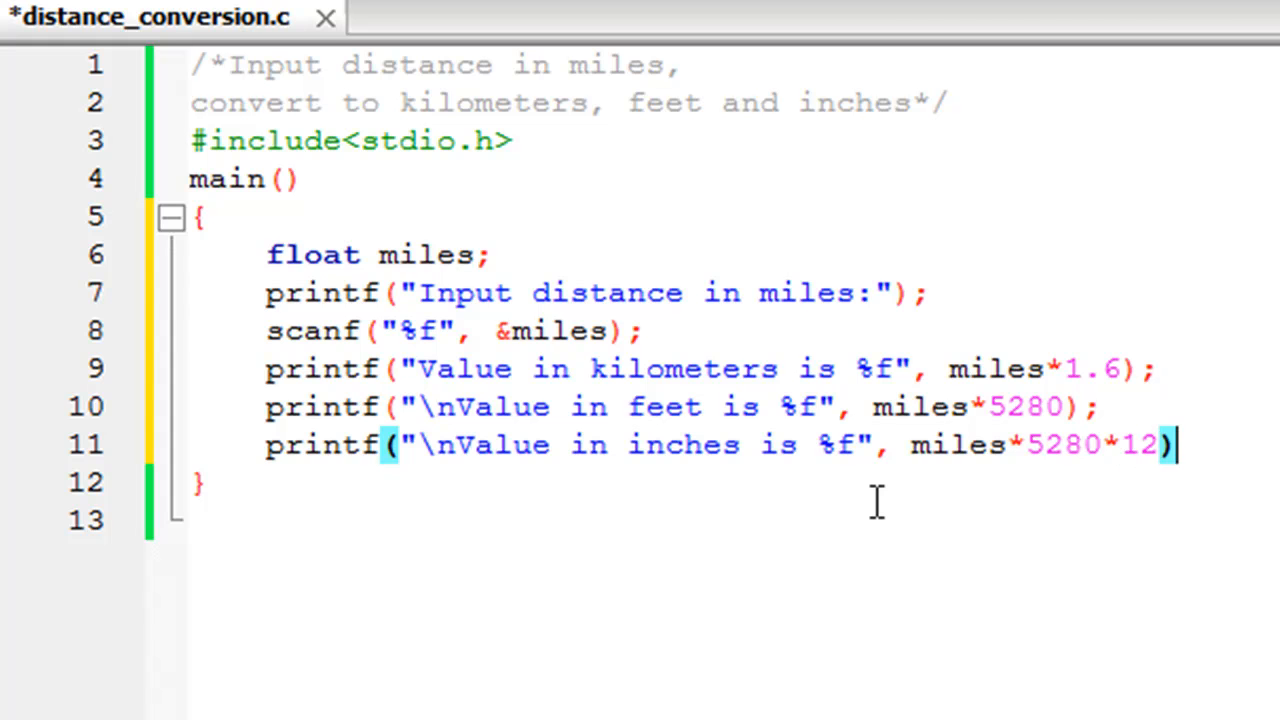
type(";")
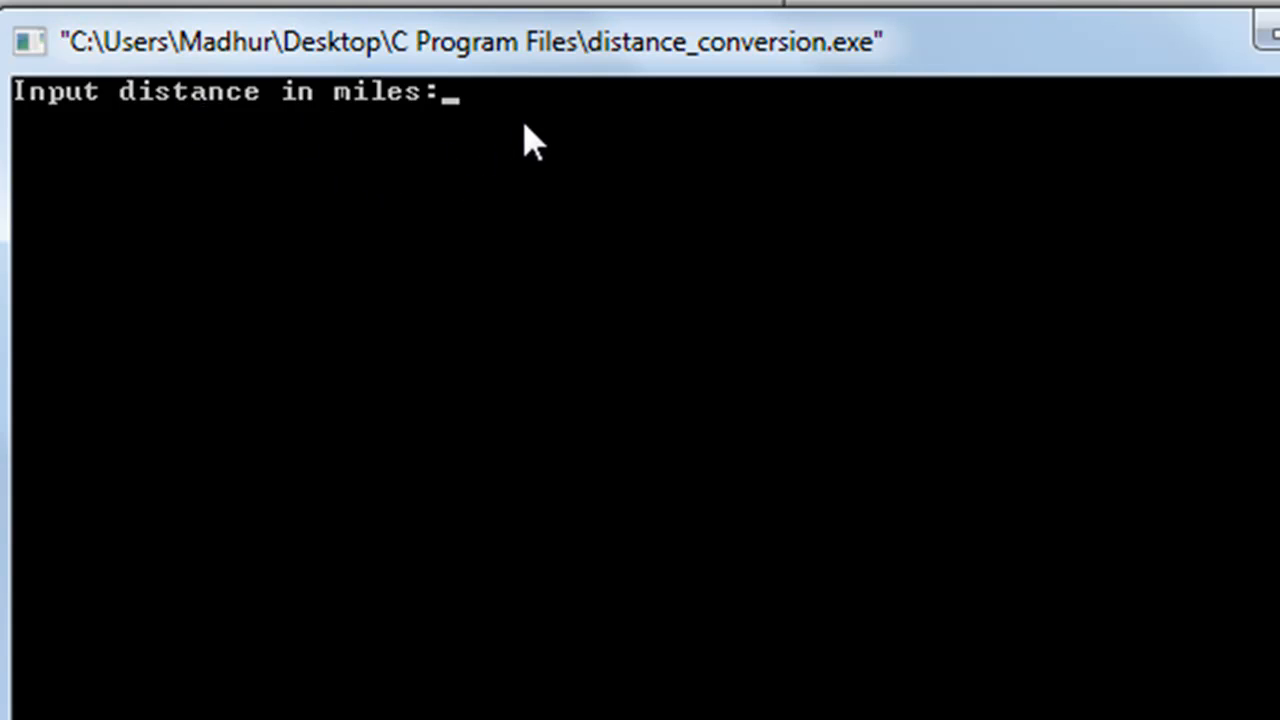
Step: Enter 10 miles to get 16 kilometers, 52800 feet and 633600 inches
type("1")
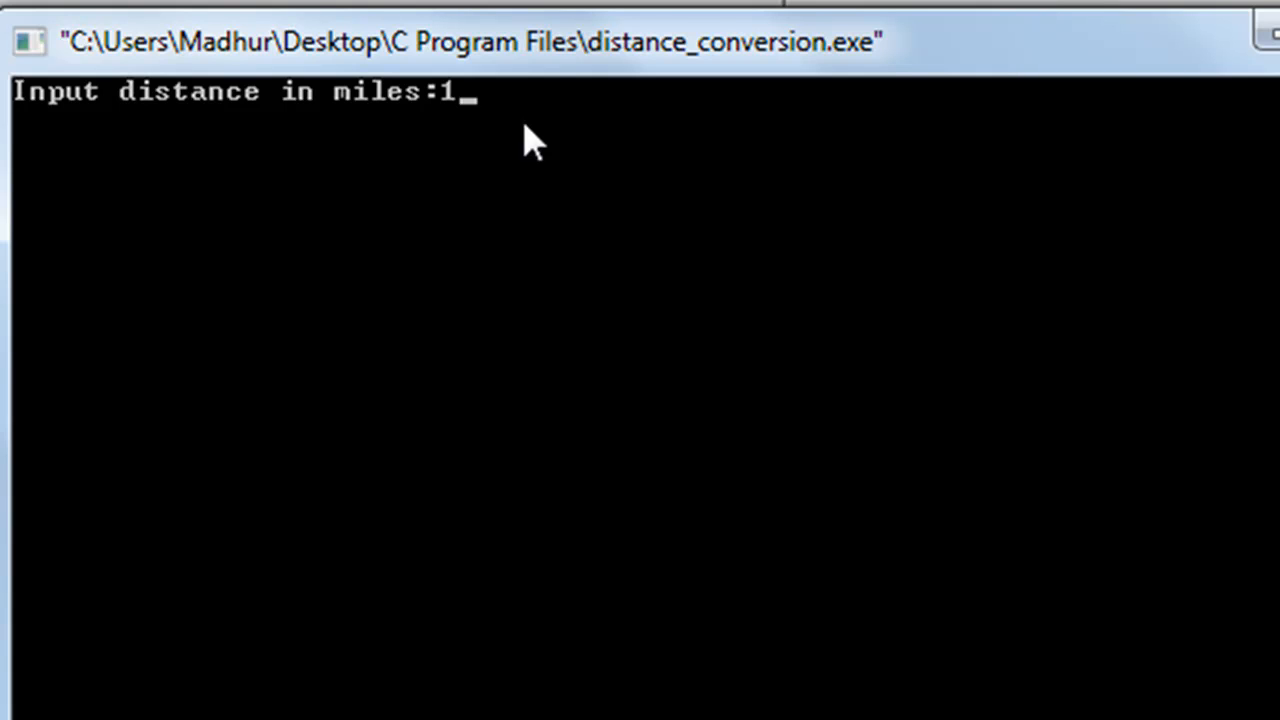
type("0")
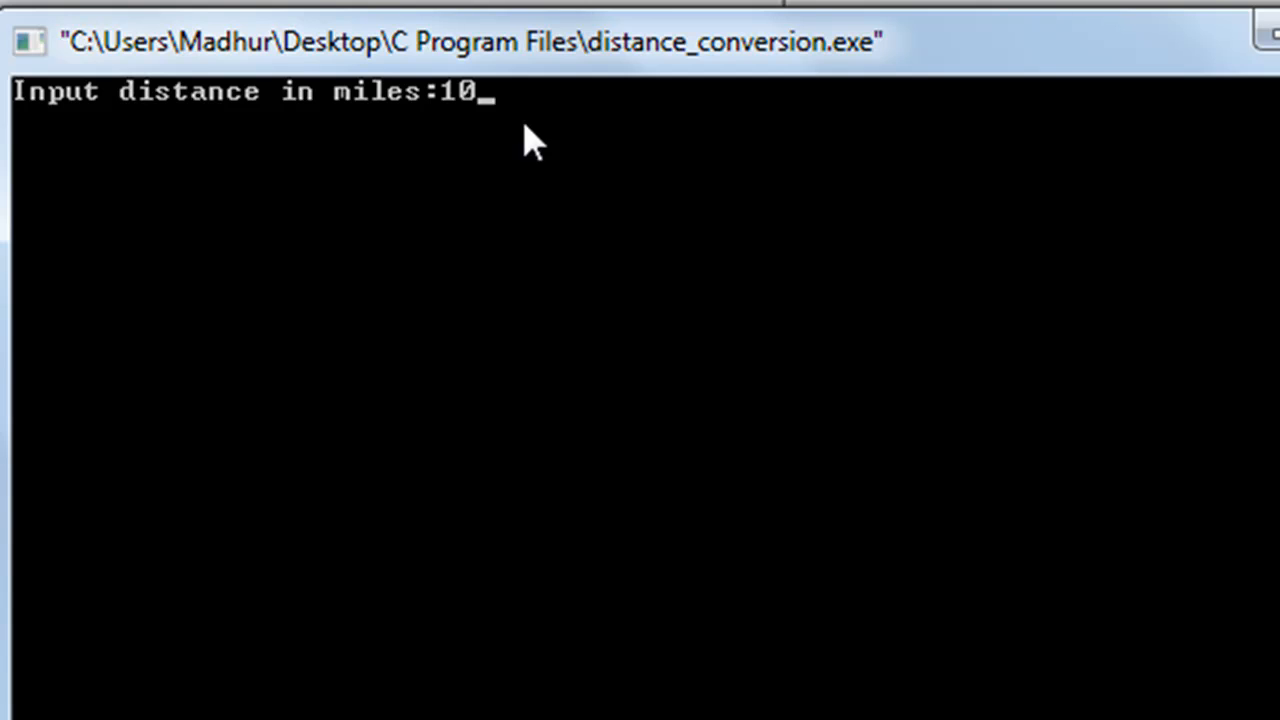
key("enter")
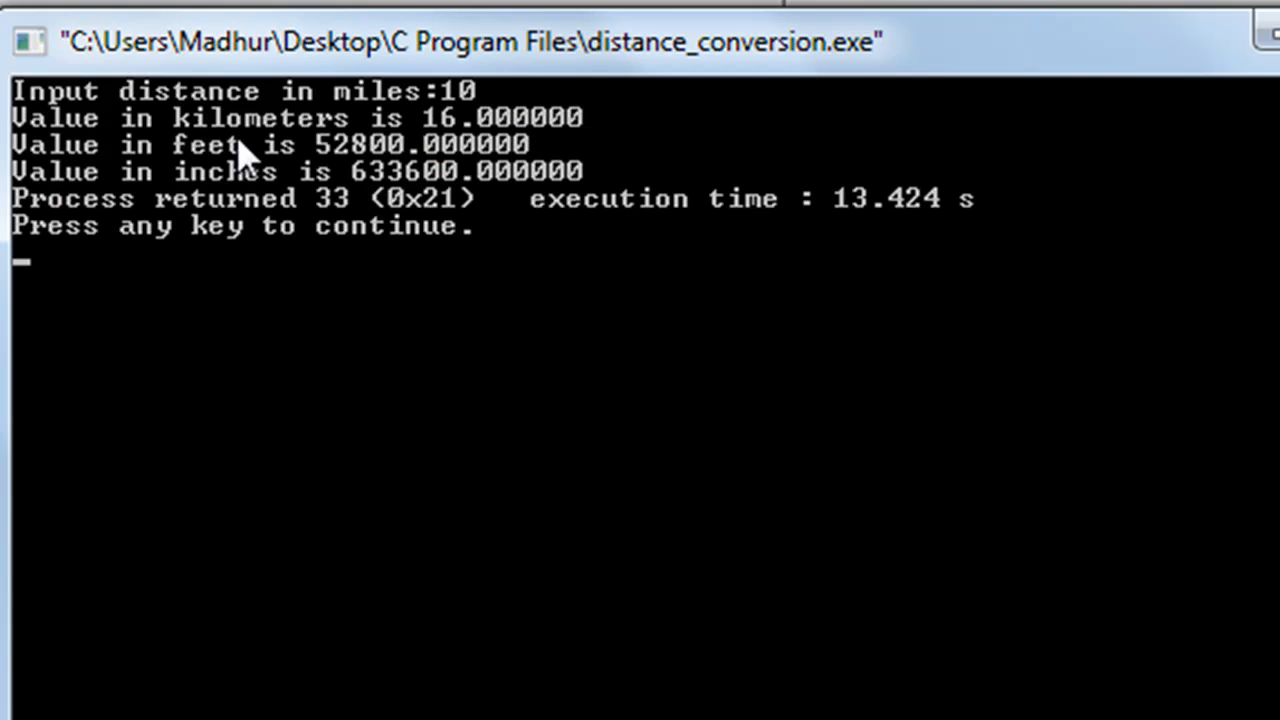
mouse_move(556, 184)
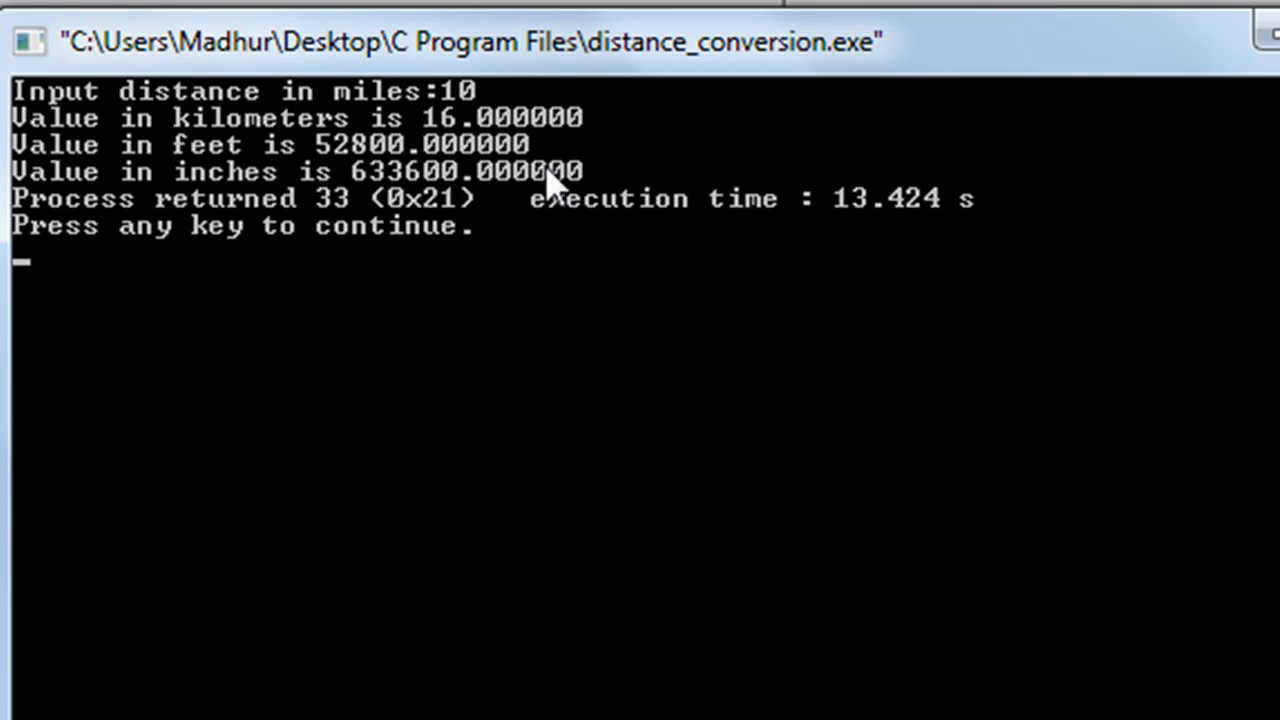
mouse_move(210, 150)
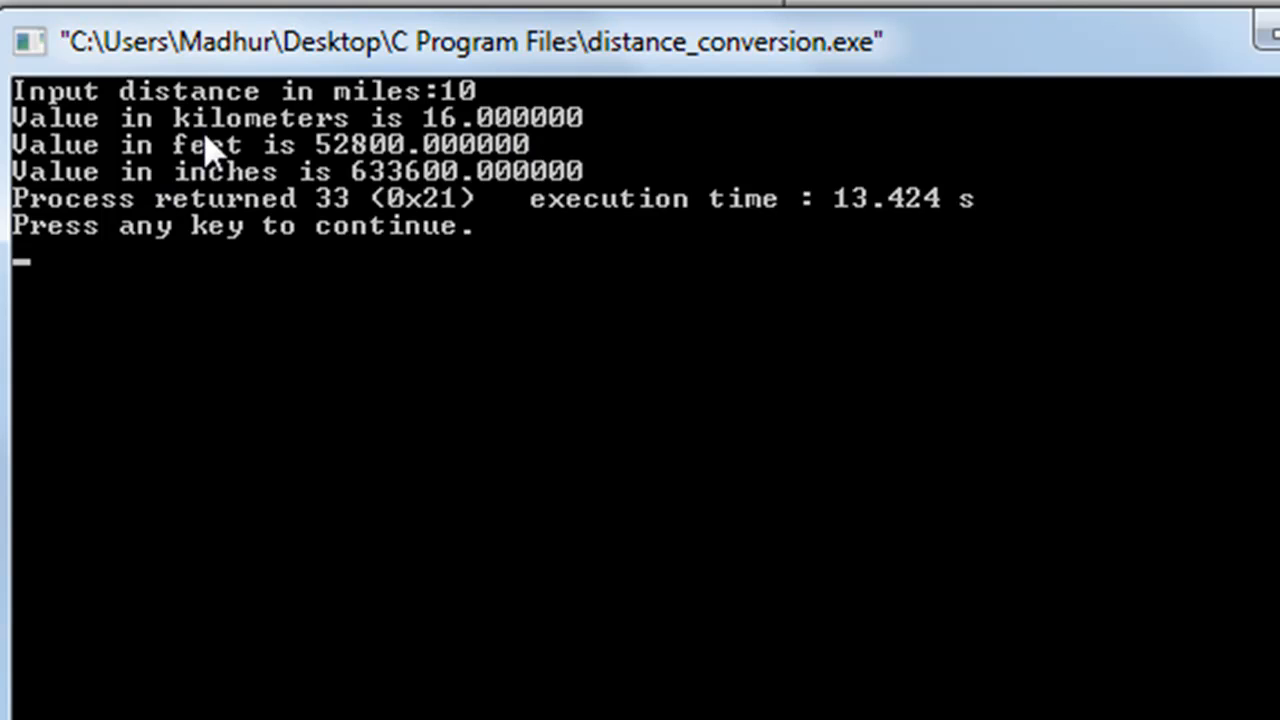
mouse_move(356, 178)
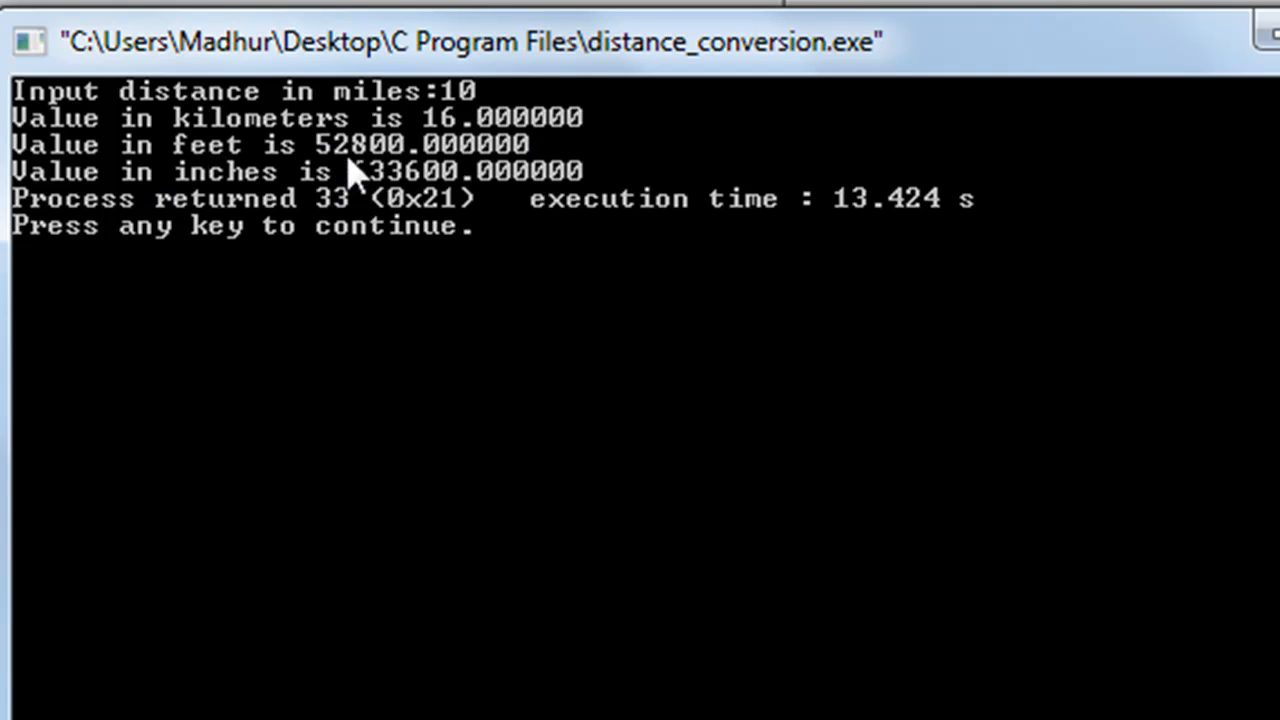
mouse_move(400, 190)
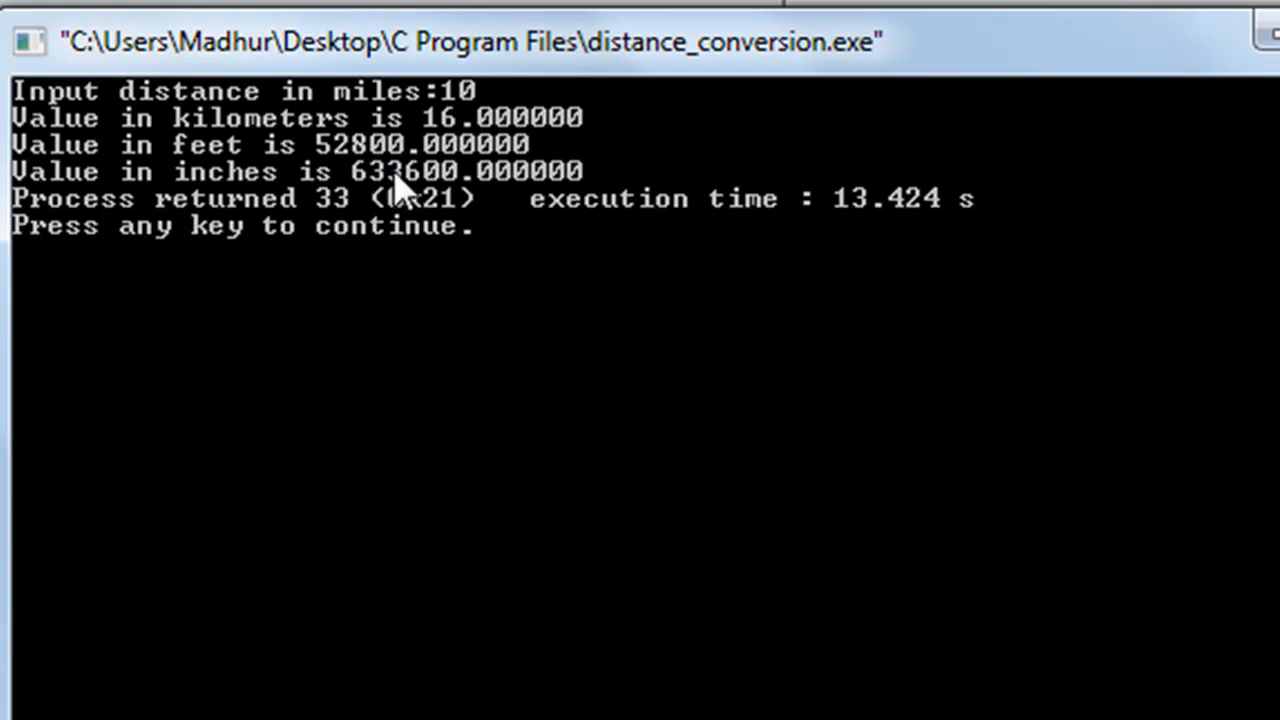
mouse_move(400, 210)
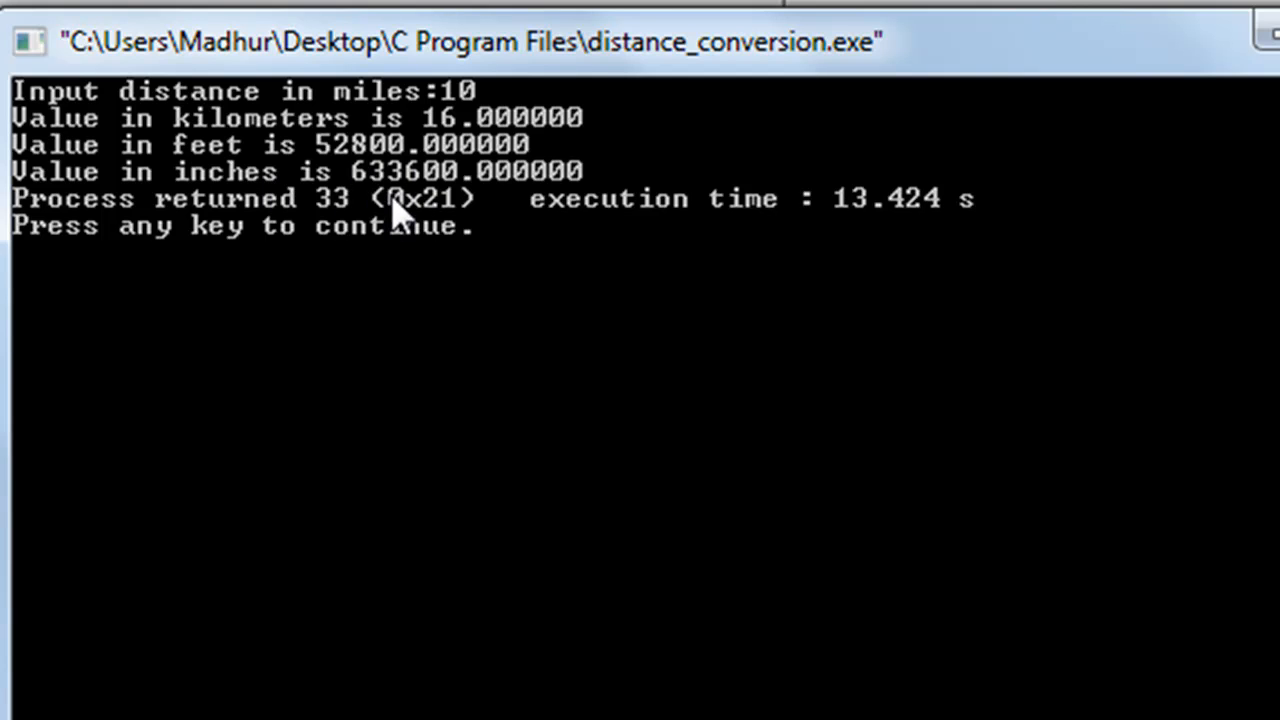
mouse_move(436, 204)
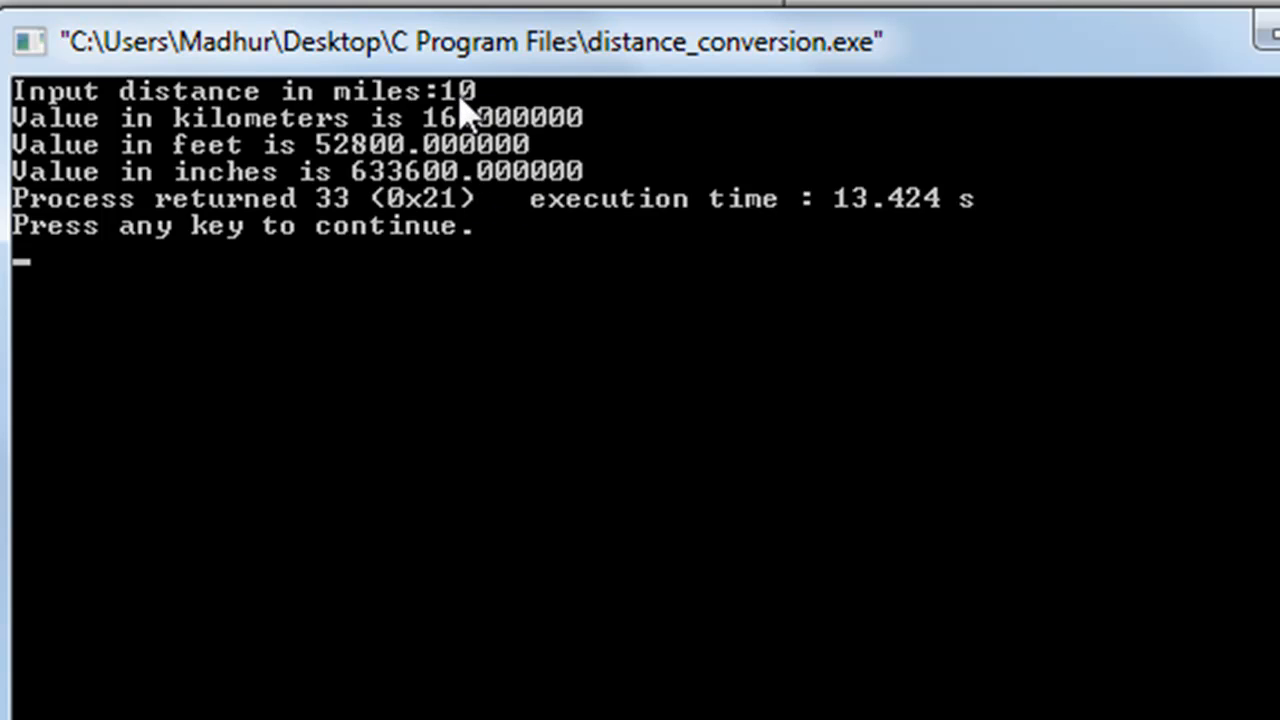
mouse_move(504, 176)
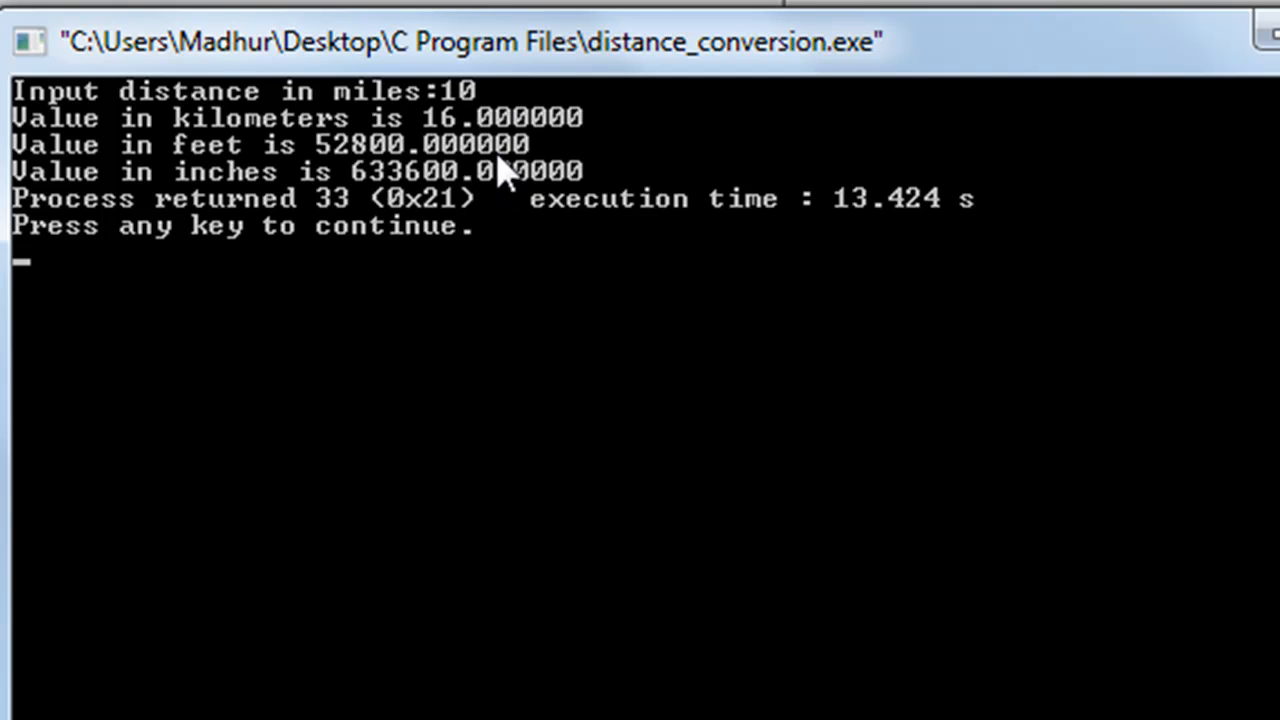
mouse_move(544, 150)
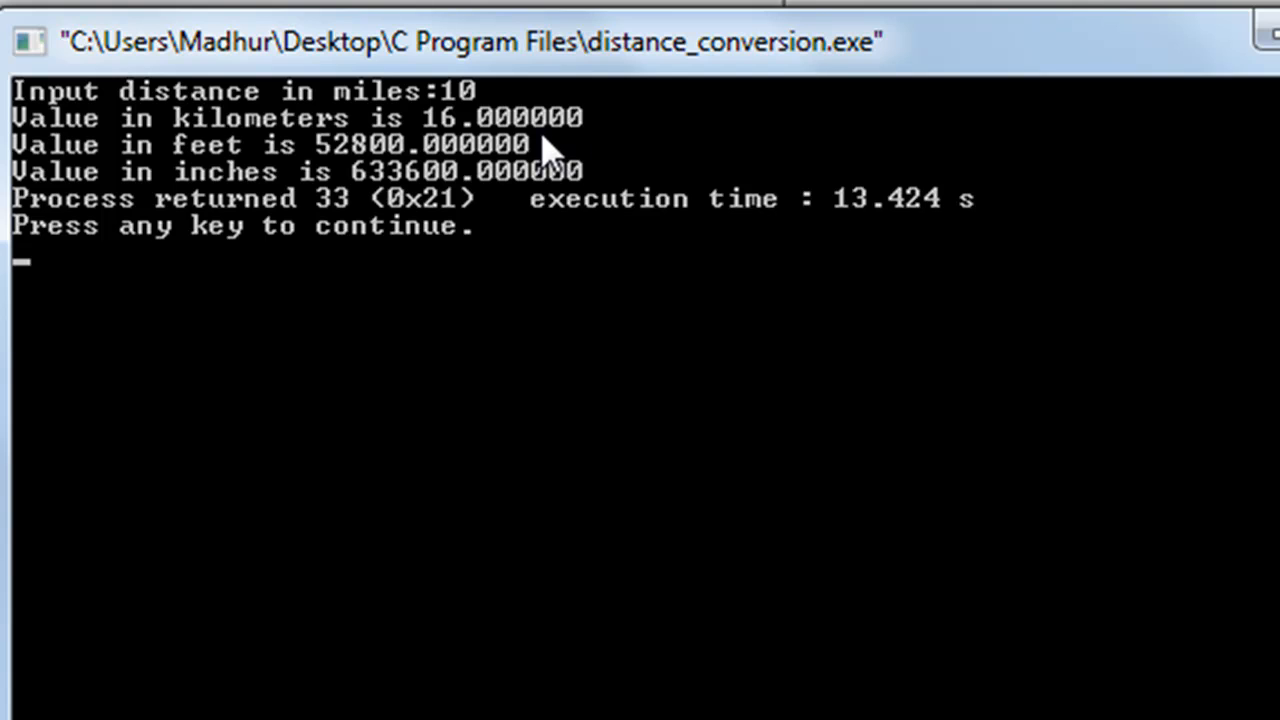
mouse_move(620, 196)
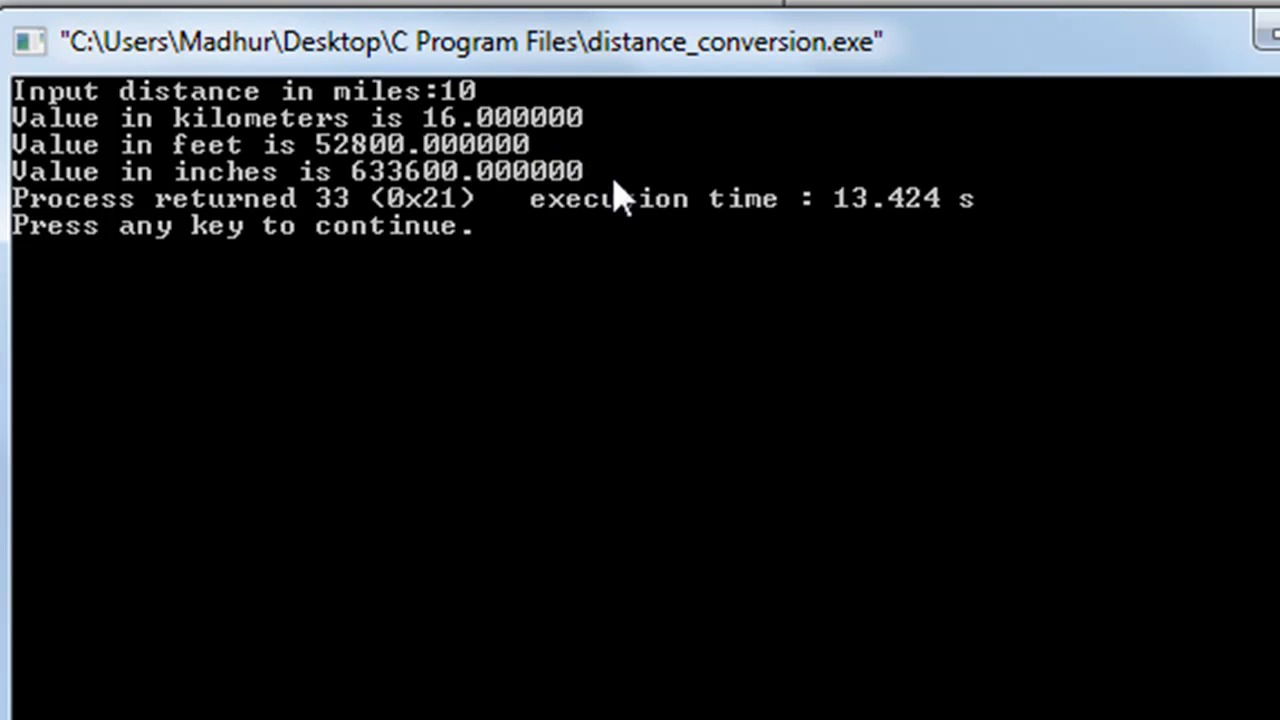
mouse_move(630, 316)
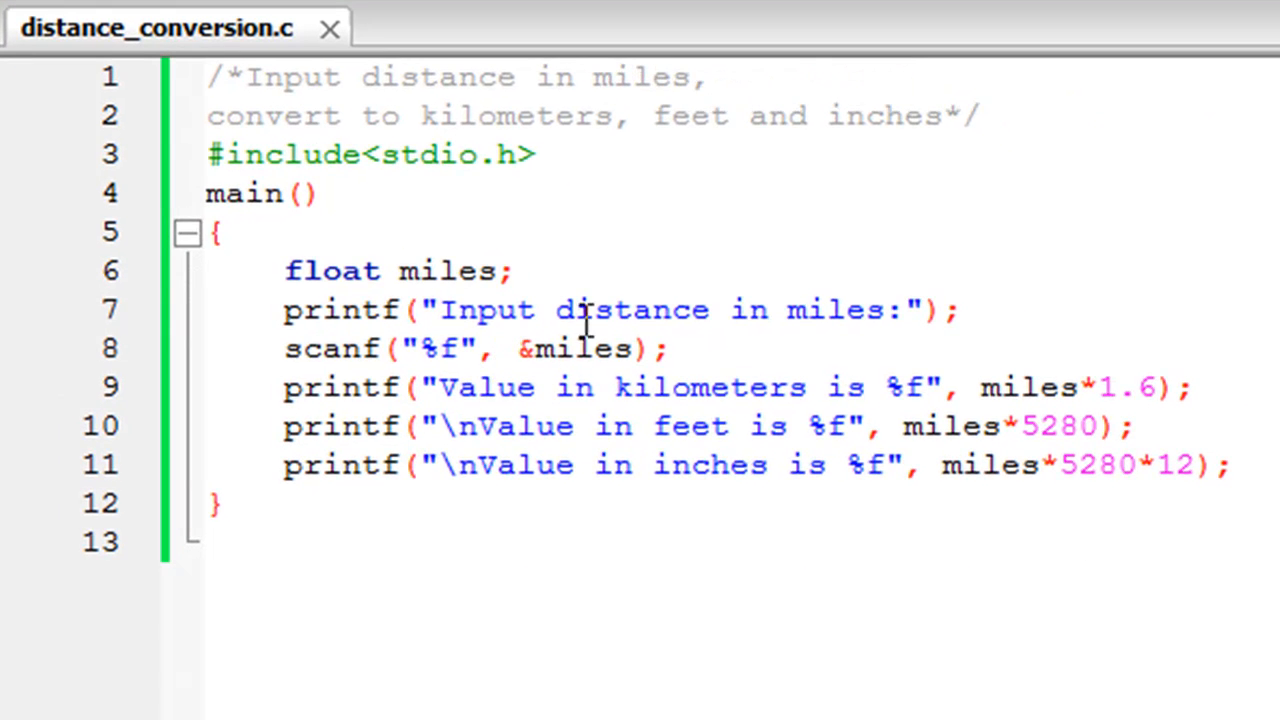
mouse_move(660, 660)
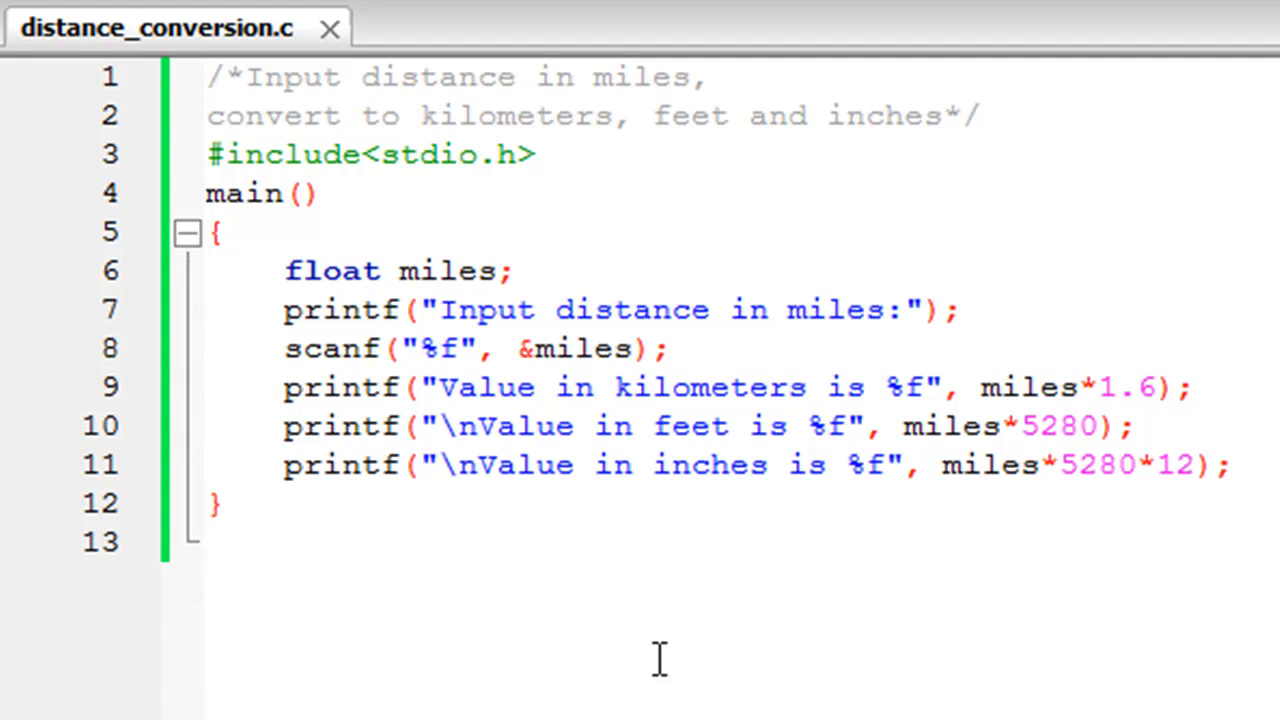
left_click(208, 544)
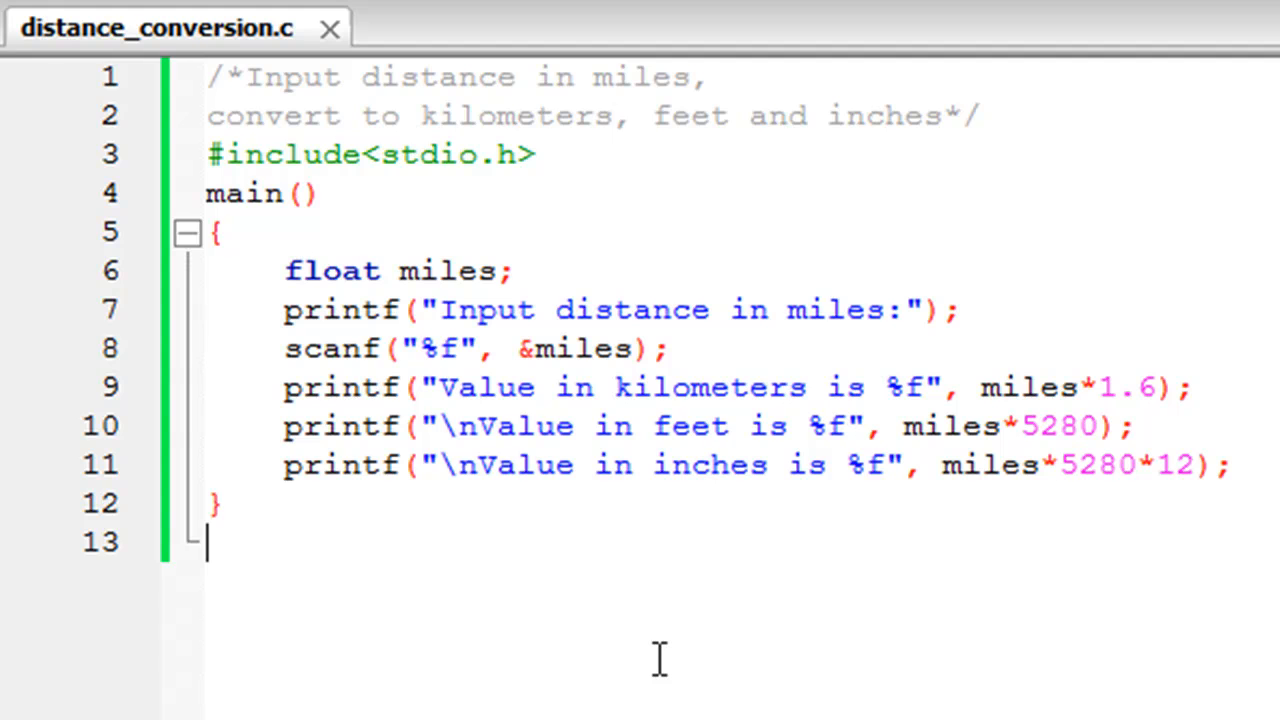
mouse_move(692, 550)
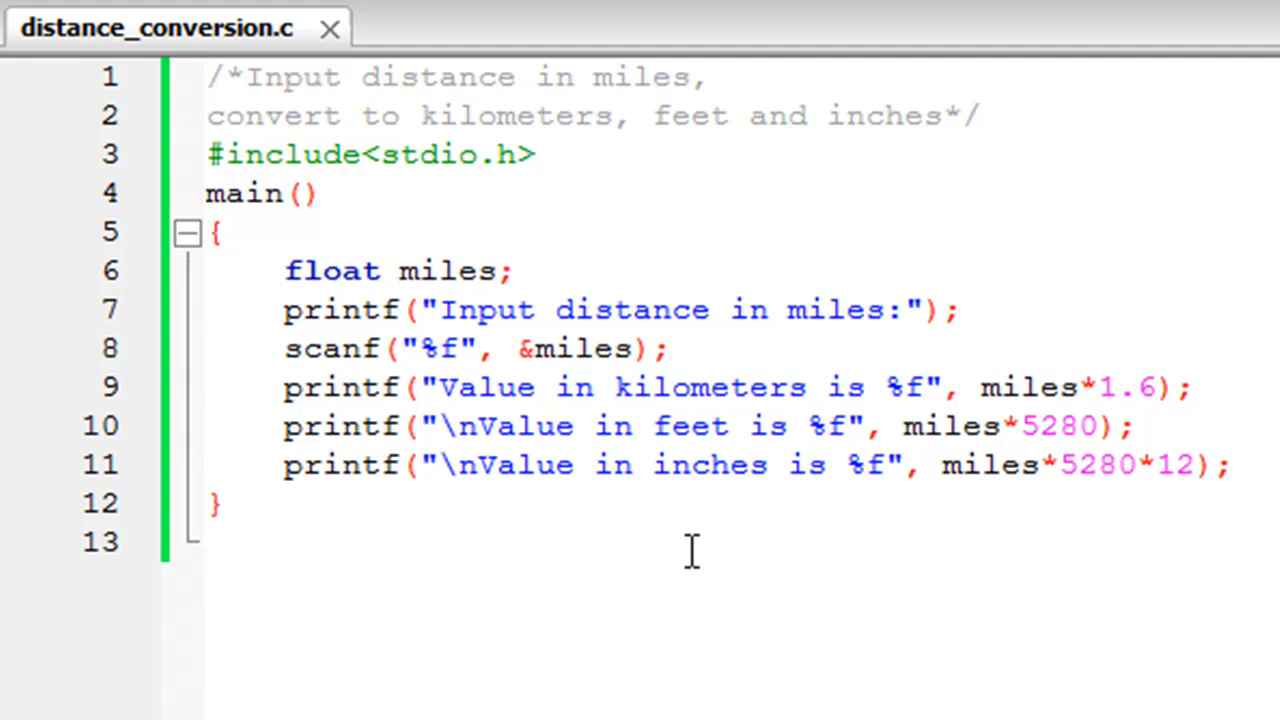
left_click(208, 544)
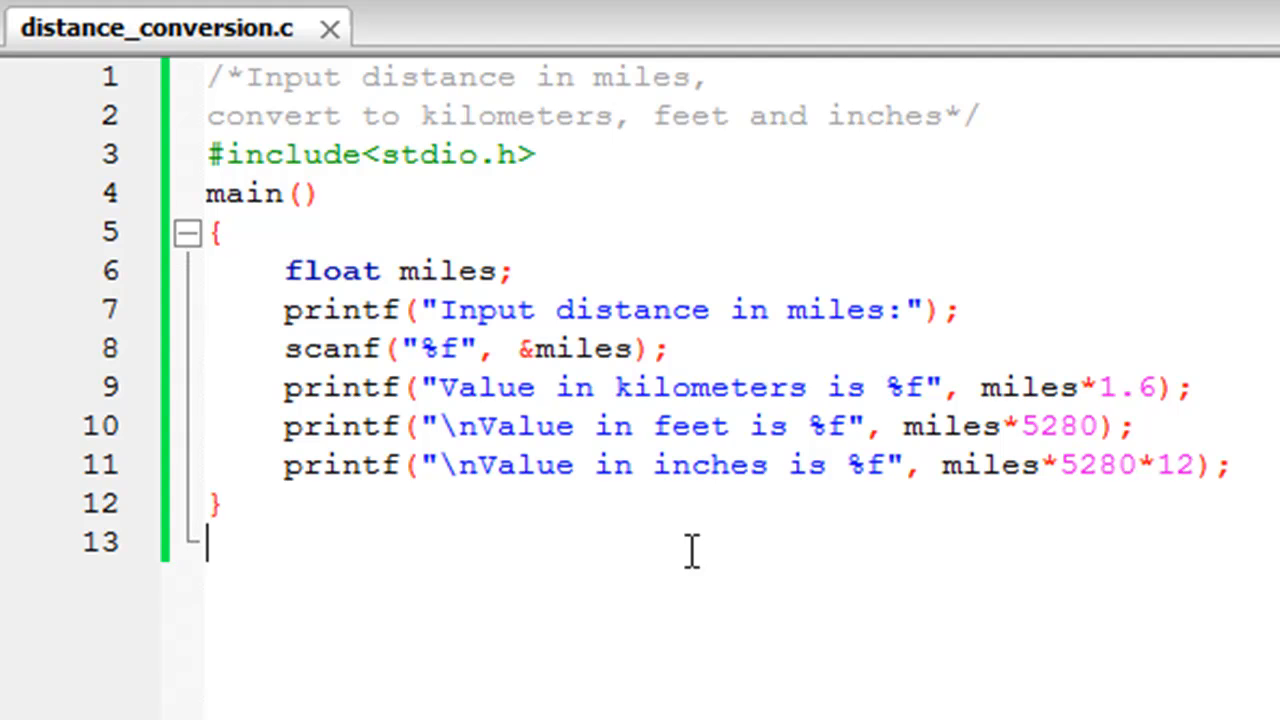